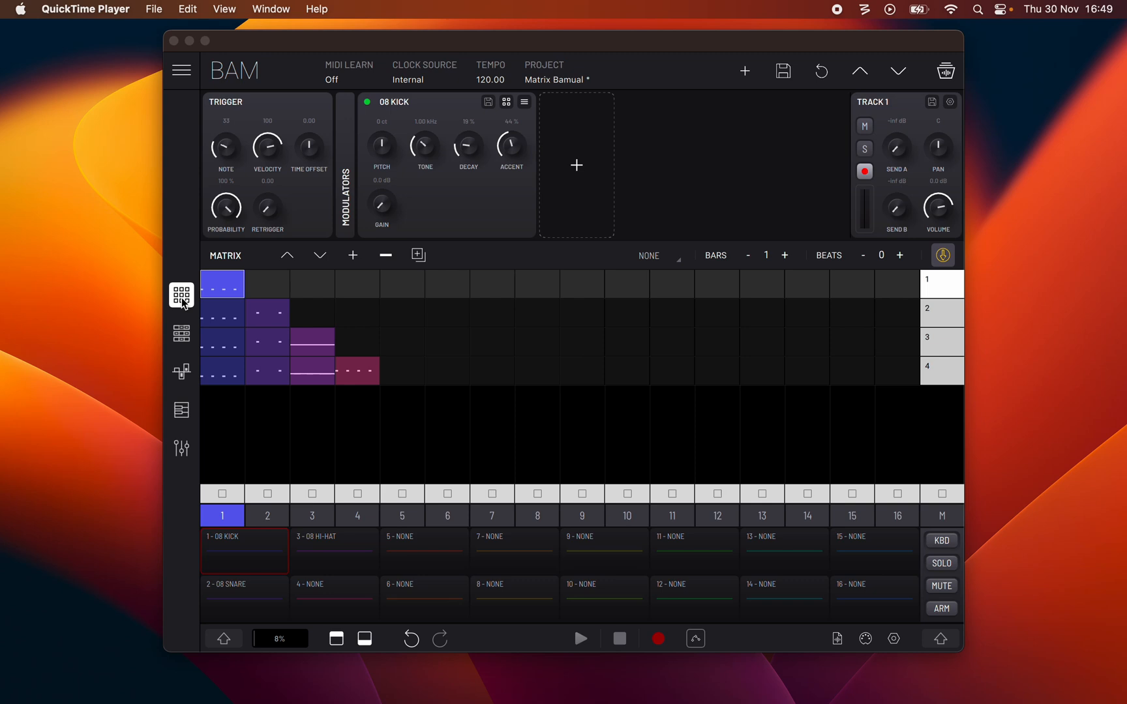
mouse_move(220, 367)
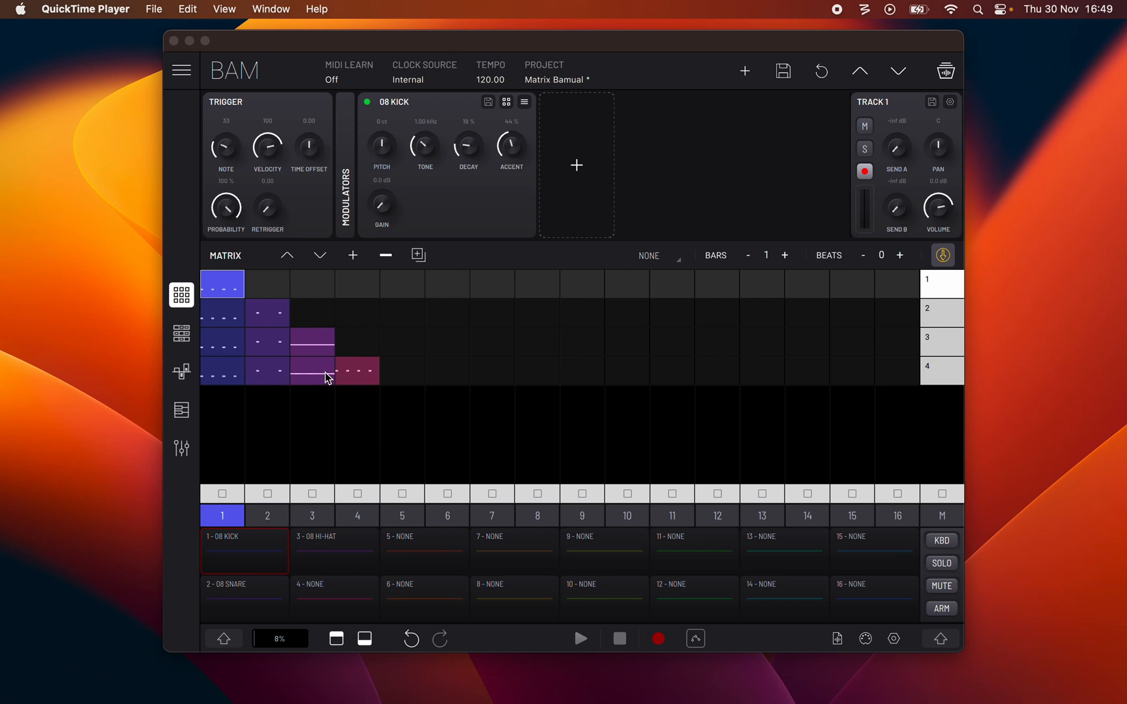
mouse_move(240, 376)
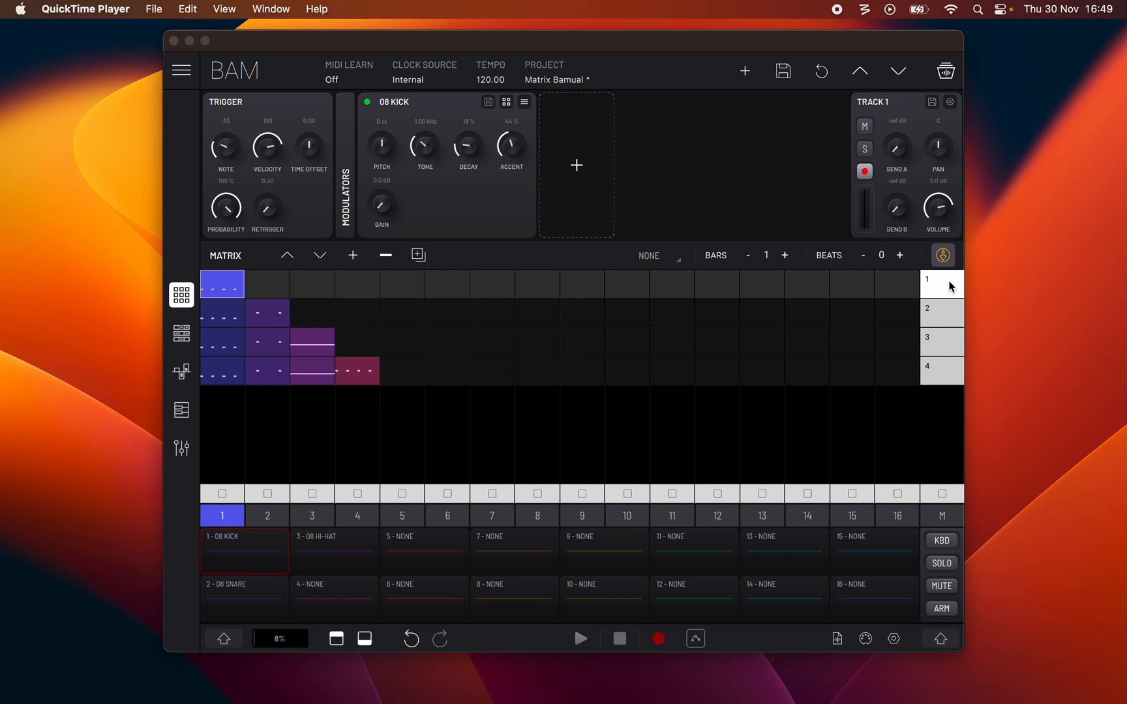
mouse_move(947, 380)
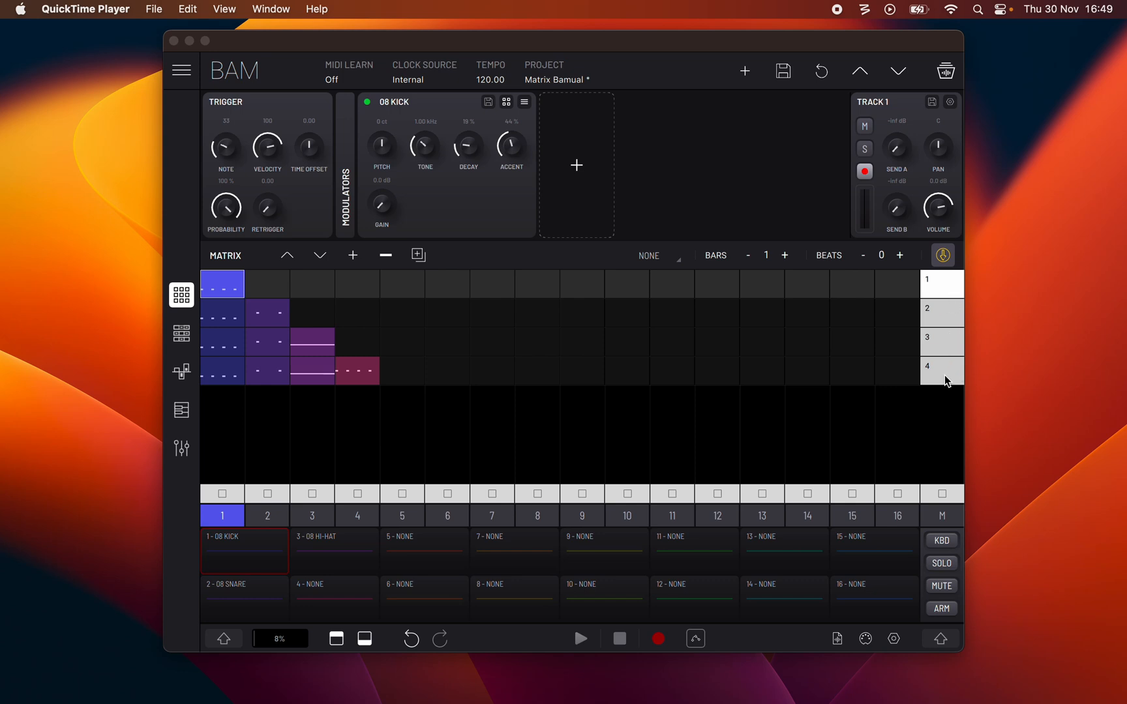
mouse_move(223, 292)
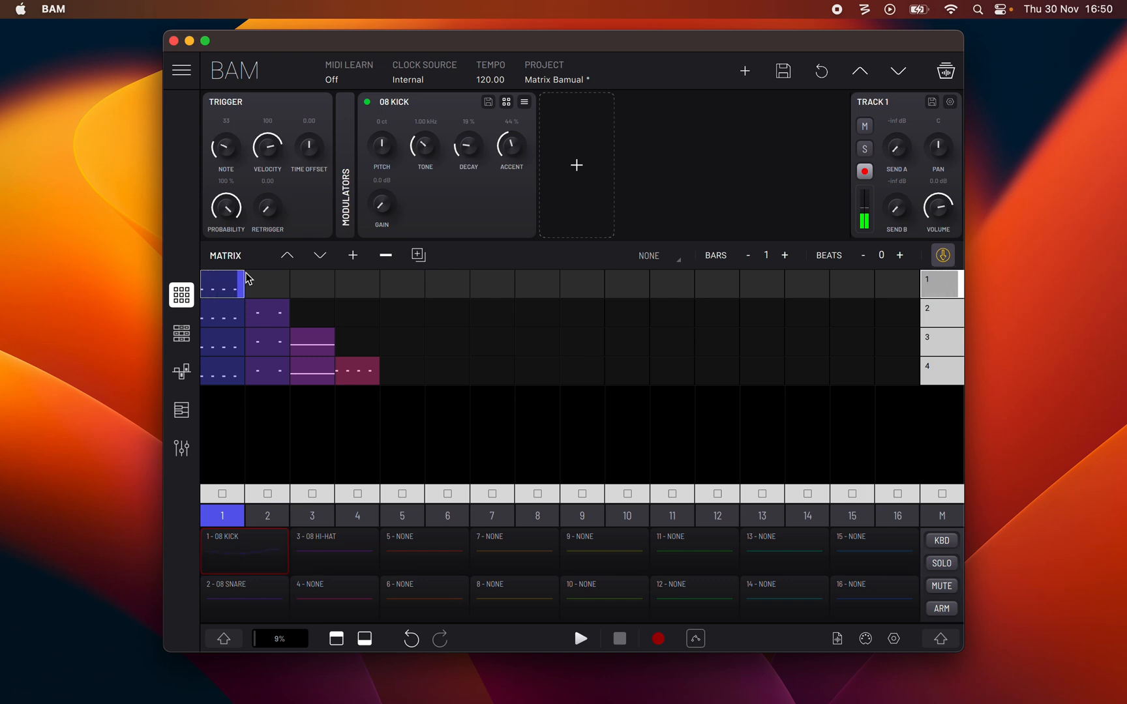
click(893, 638)
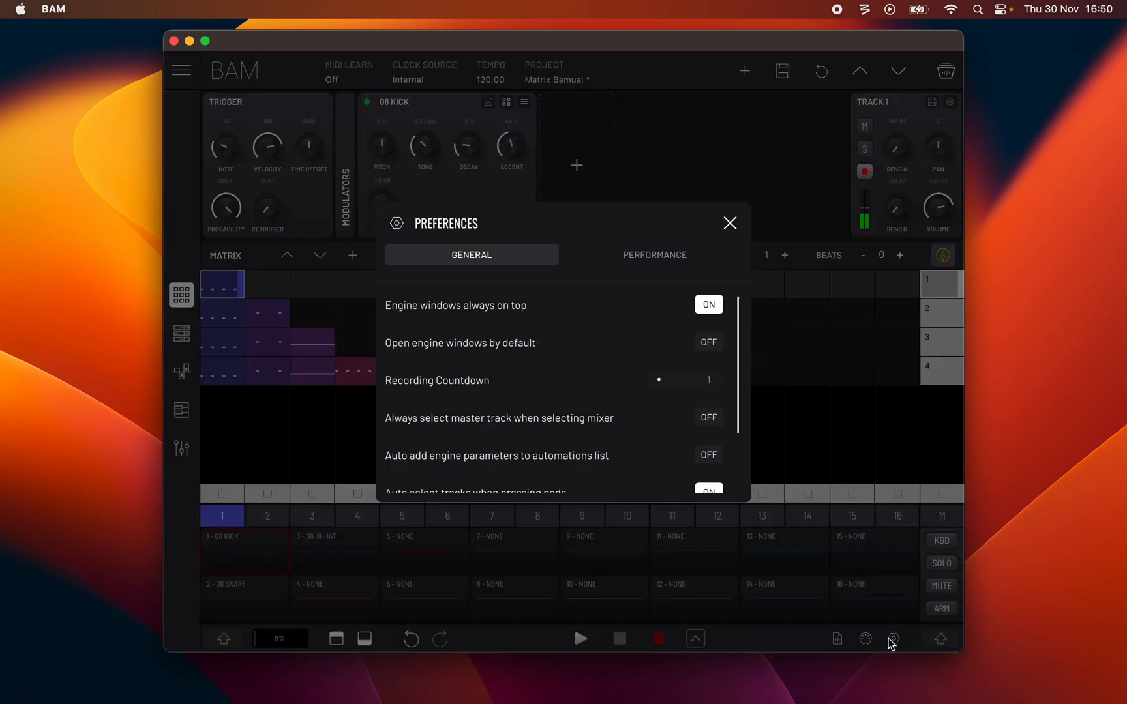
scroll(down, 3)
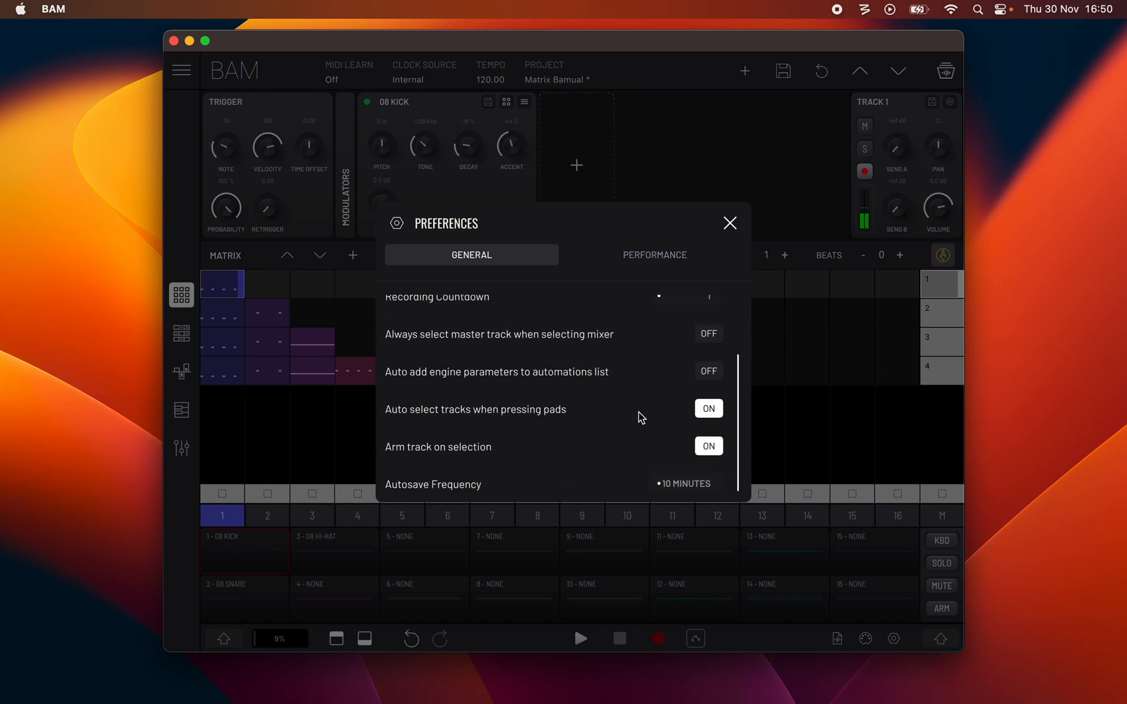
click(730, 222)
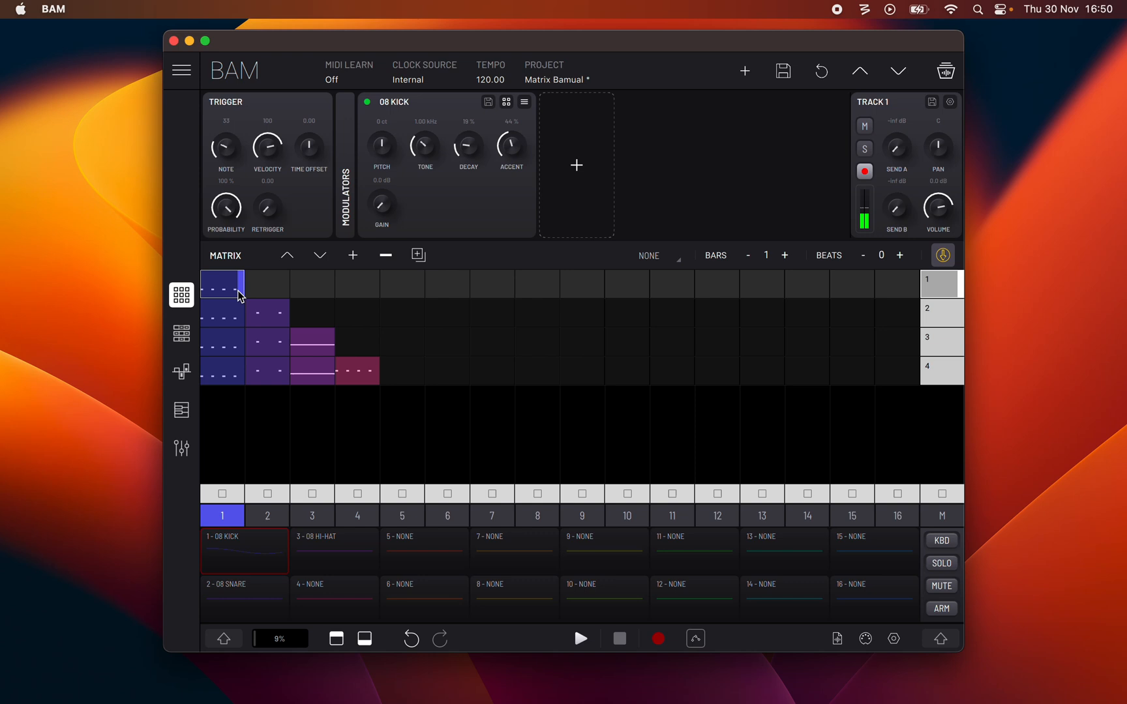
Launch the 08 SNARE clip on track 2, scene 2, alongside the playing kick
click(619, 639)
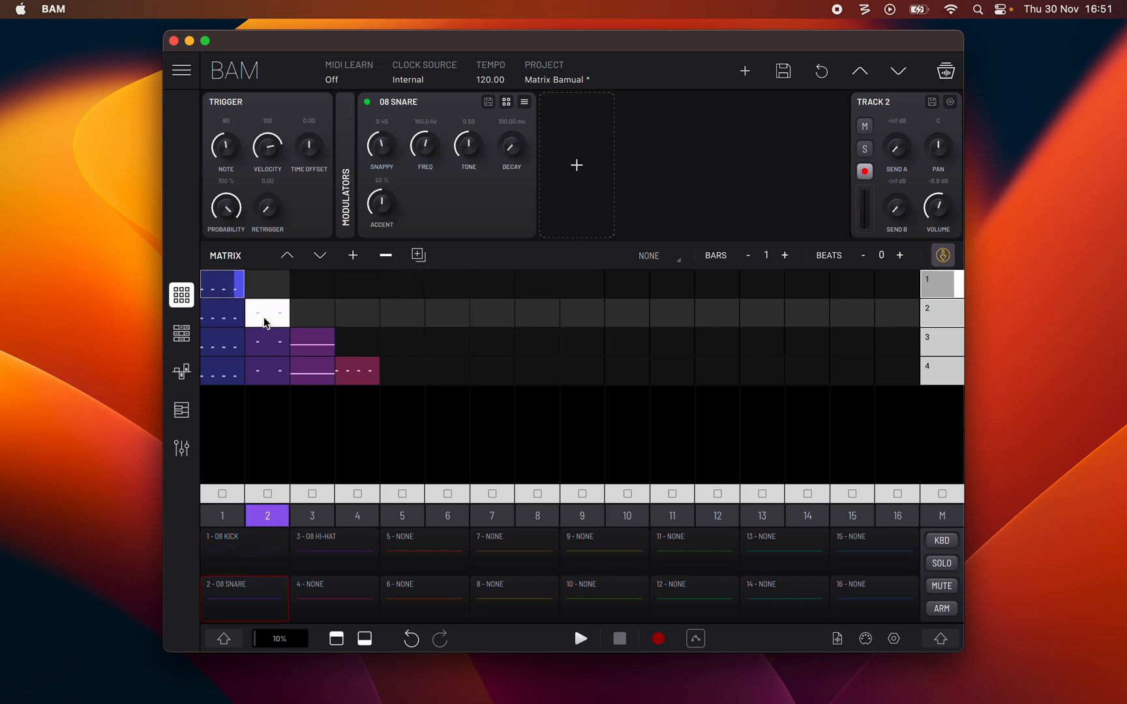
Start the scene 2 snare clip playing together with the scene 1 kick
click(267, 313)
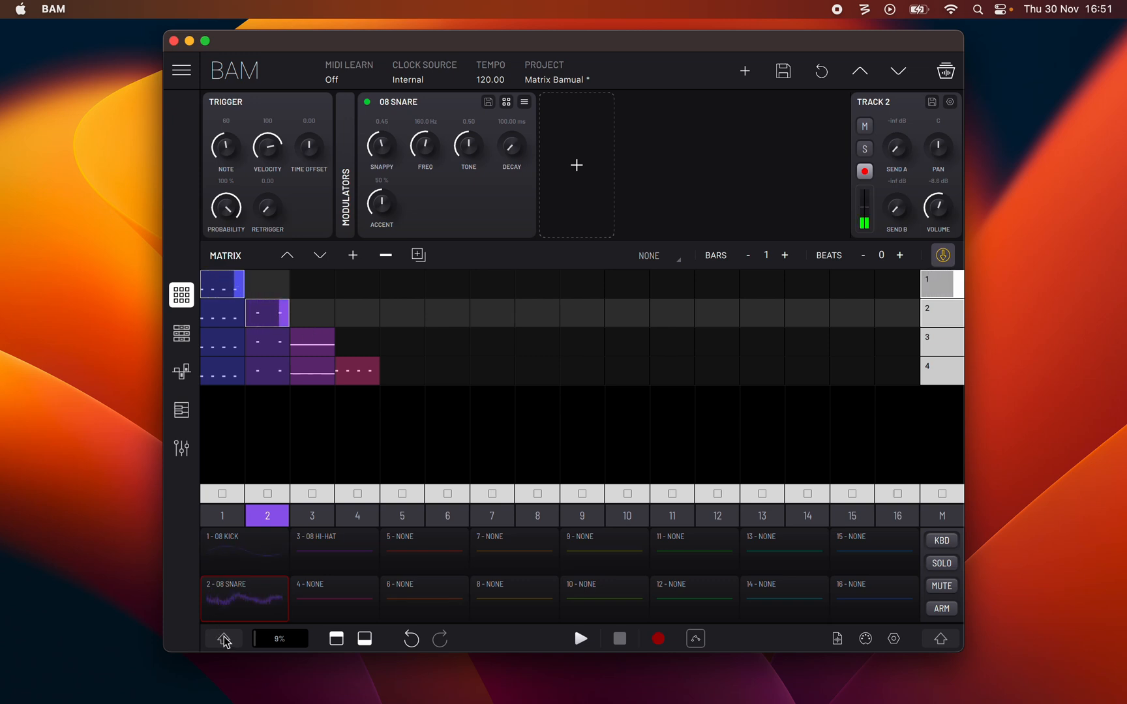
With Shift on, select a clip without launching it, then turn Shift off
click(244, 550)
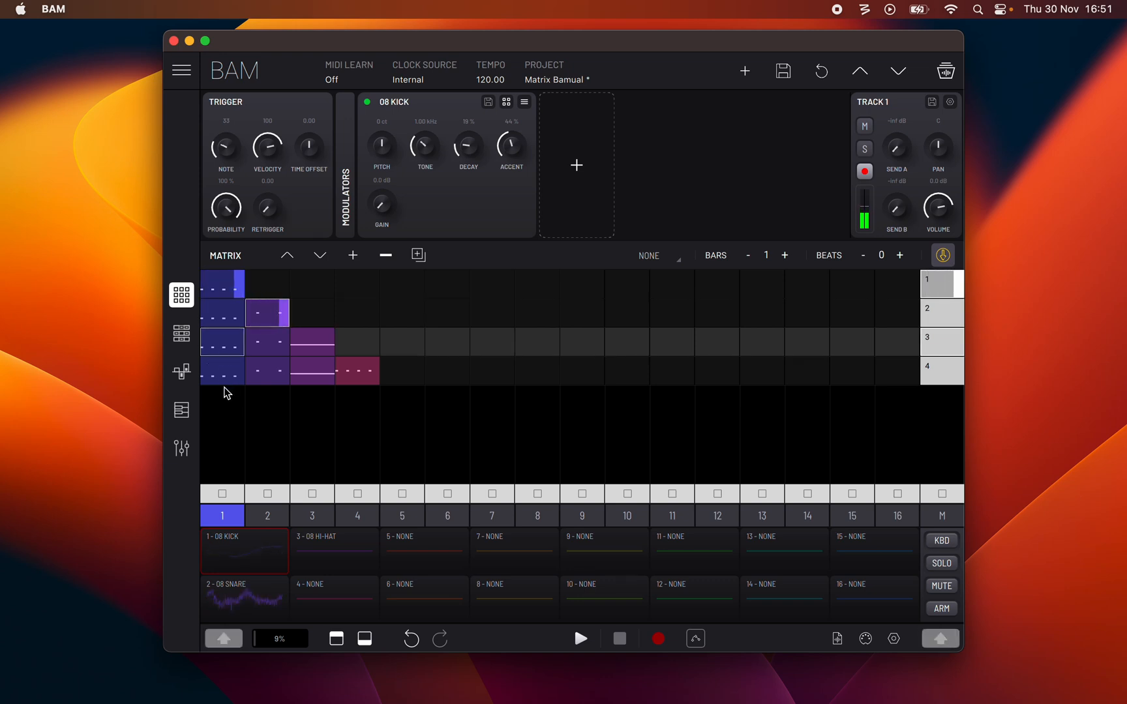
click(312, 515)
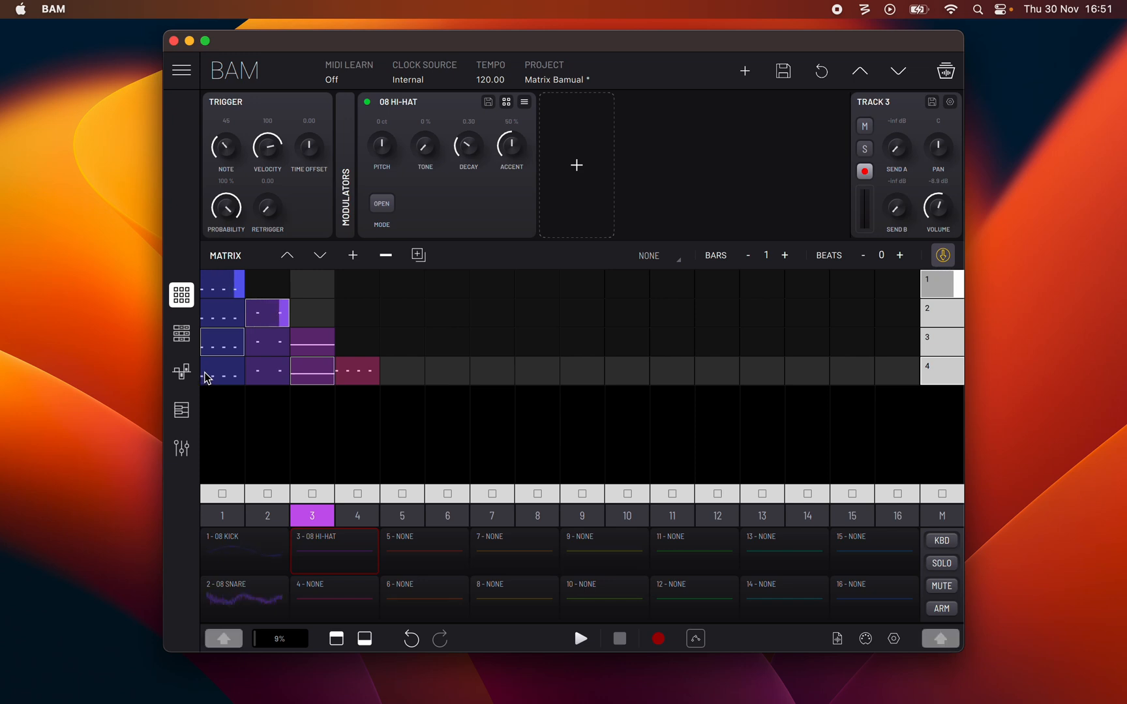
click(221, 516)
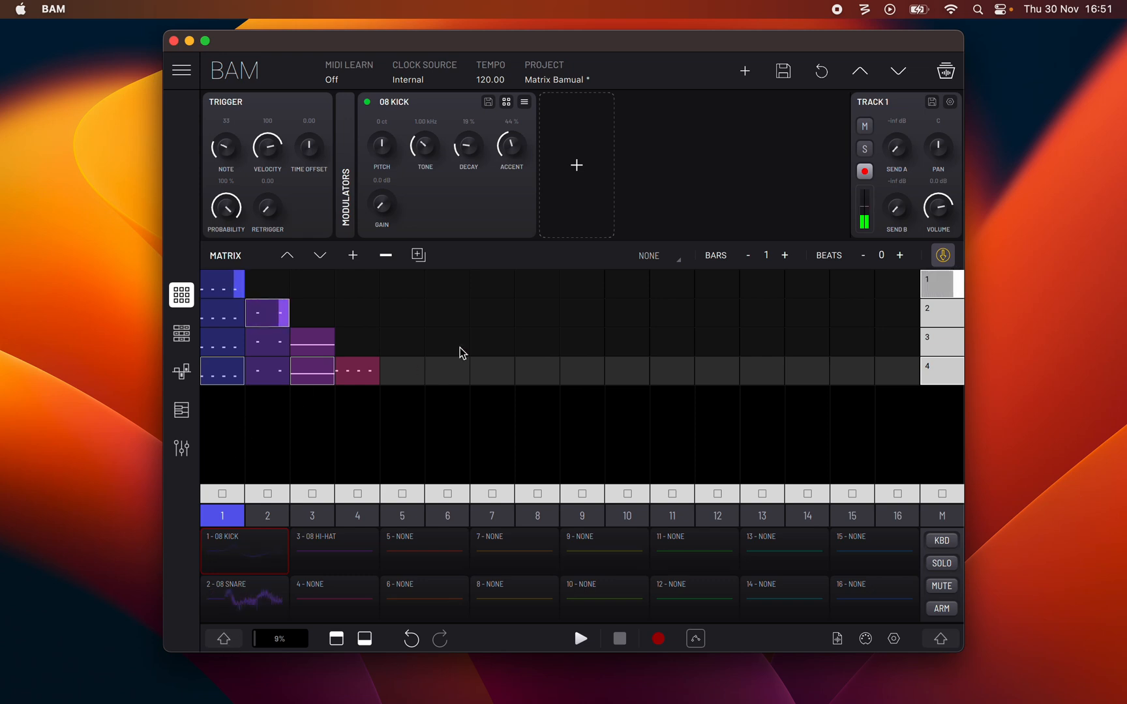
mouse_move(938, 378)
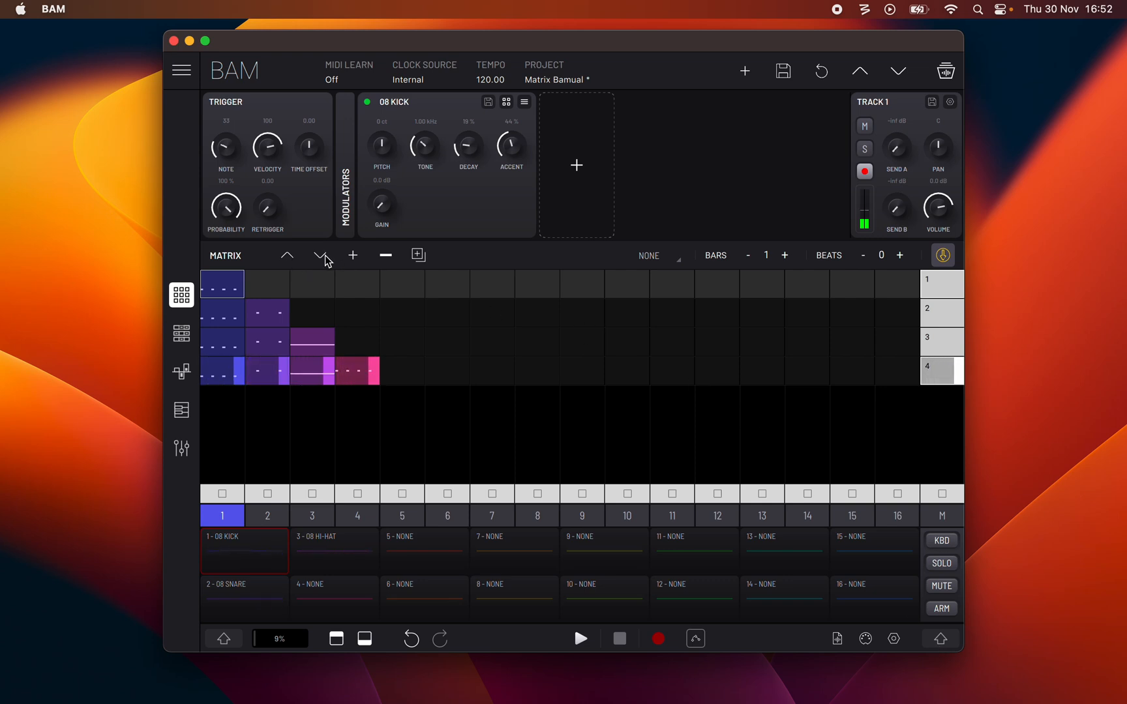
Select track 16, insert an empty scene 3, fill it with kick and snare, play, then stop
click(897, 515)
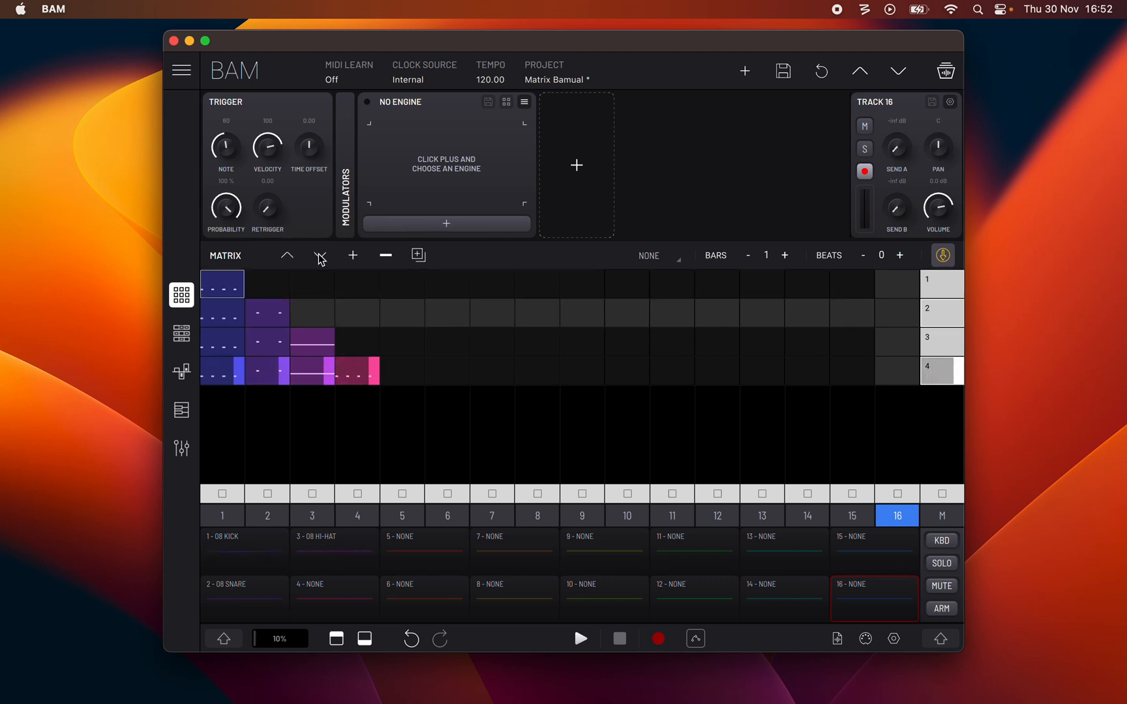
click(320, 255)
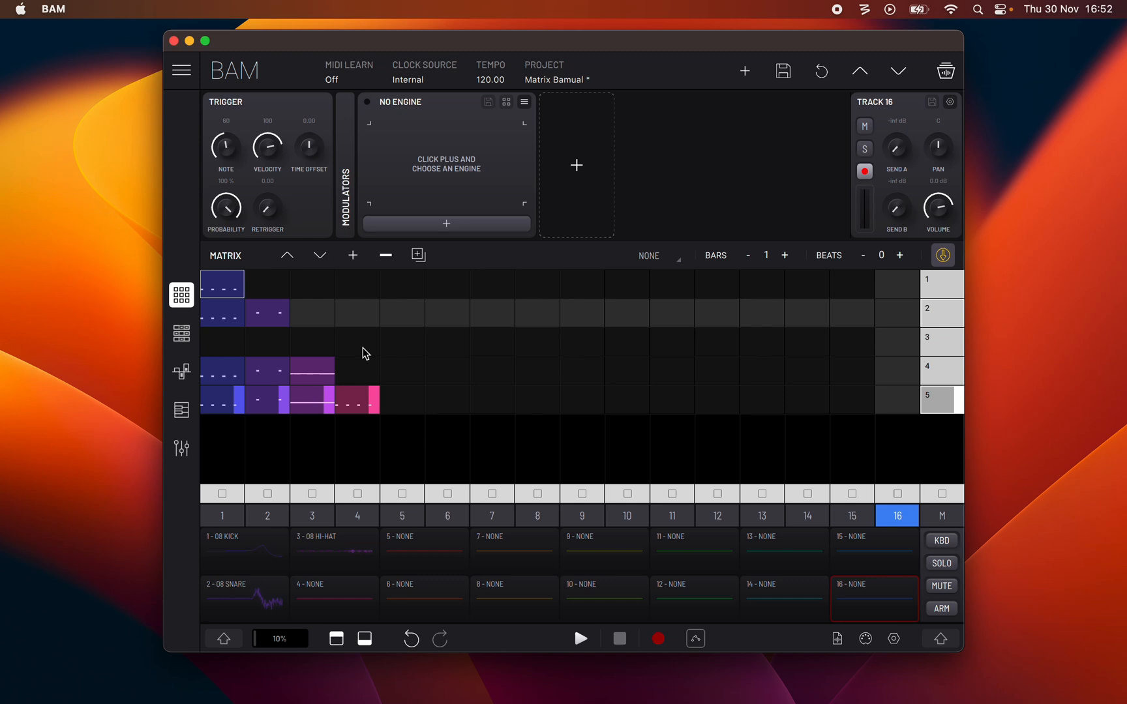
click(356, 516)
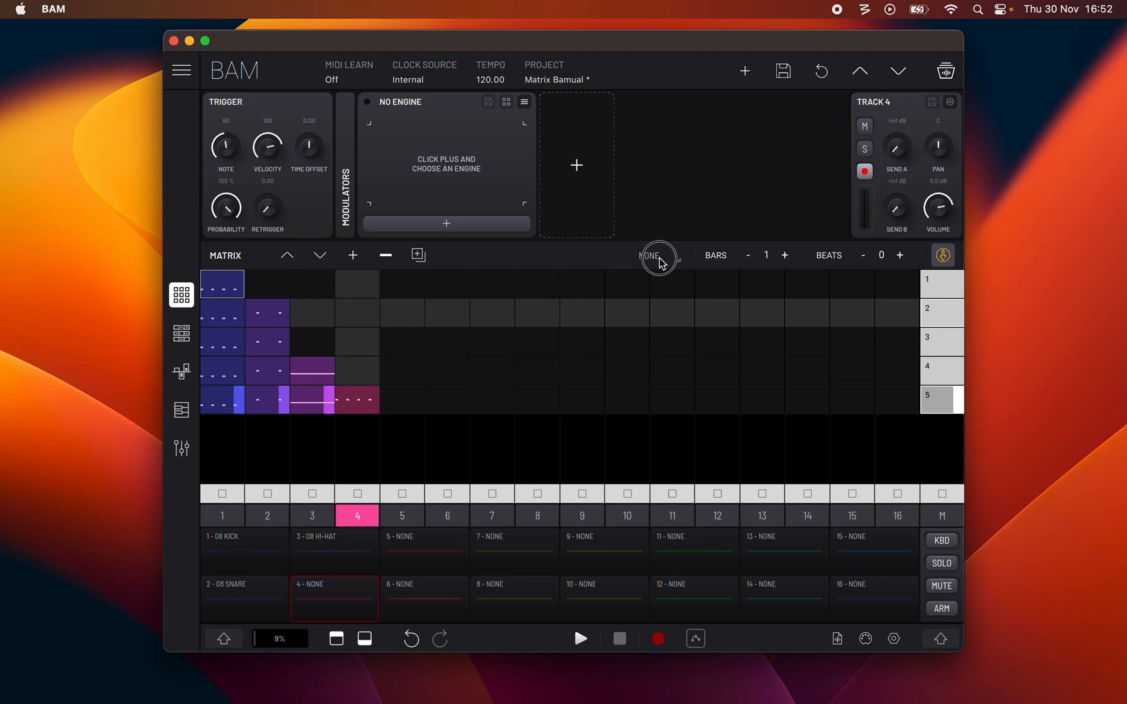
click(656, 255)
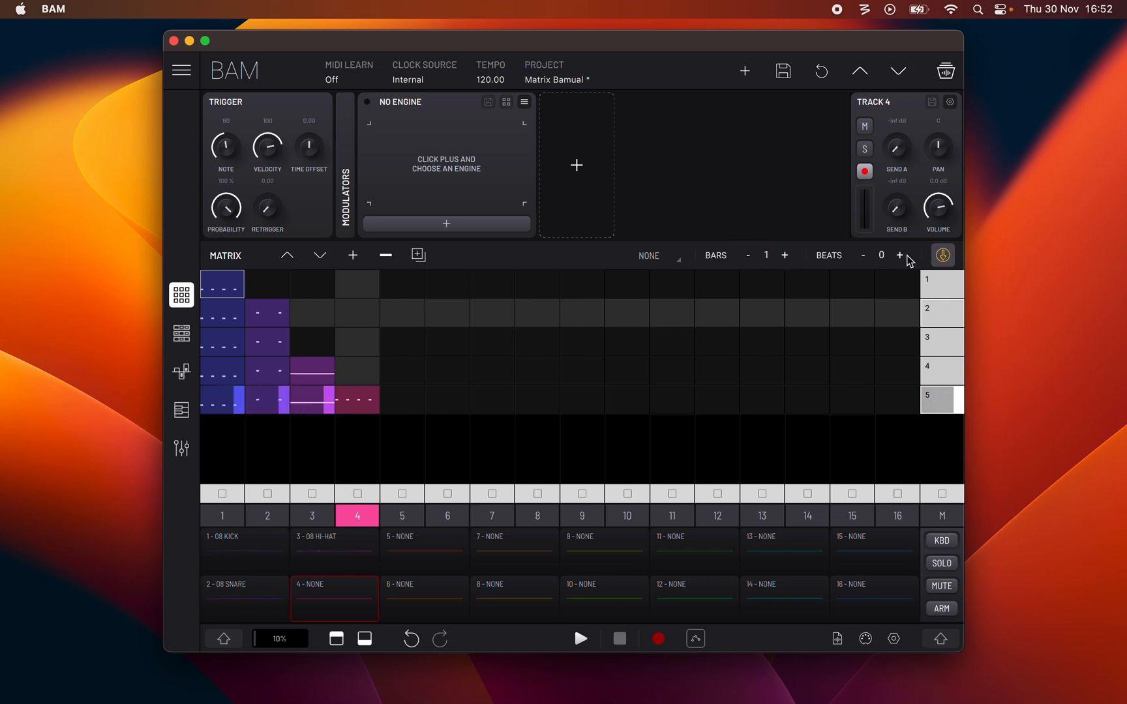
click(900, 255)
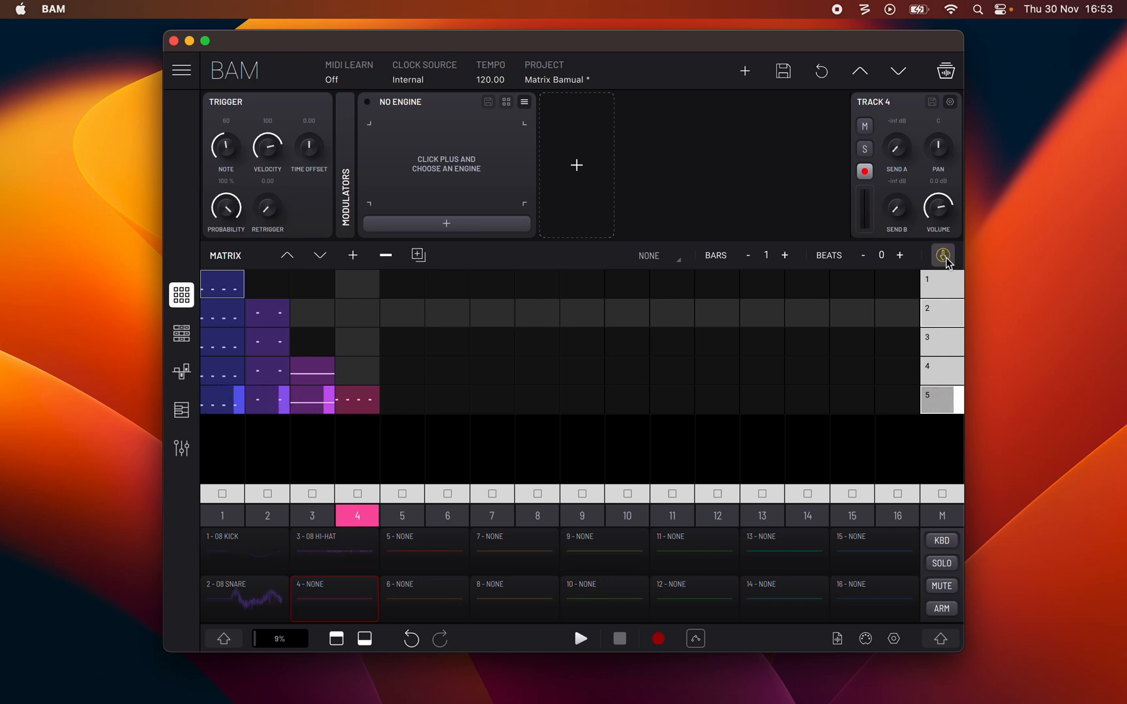
mouse_move(943, 289)
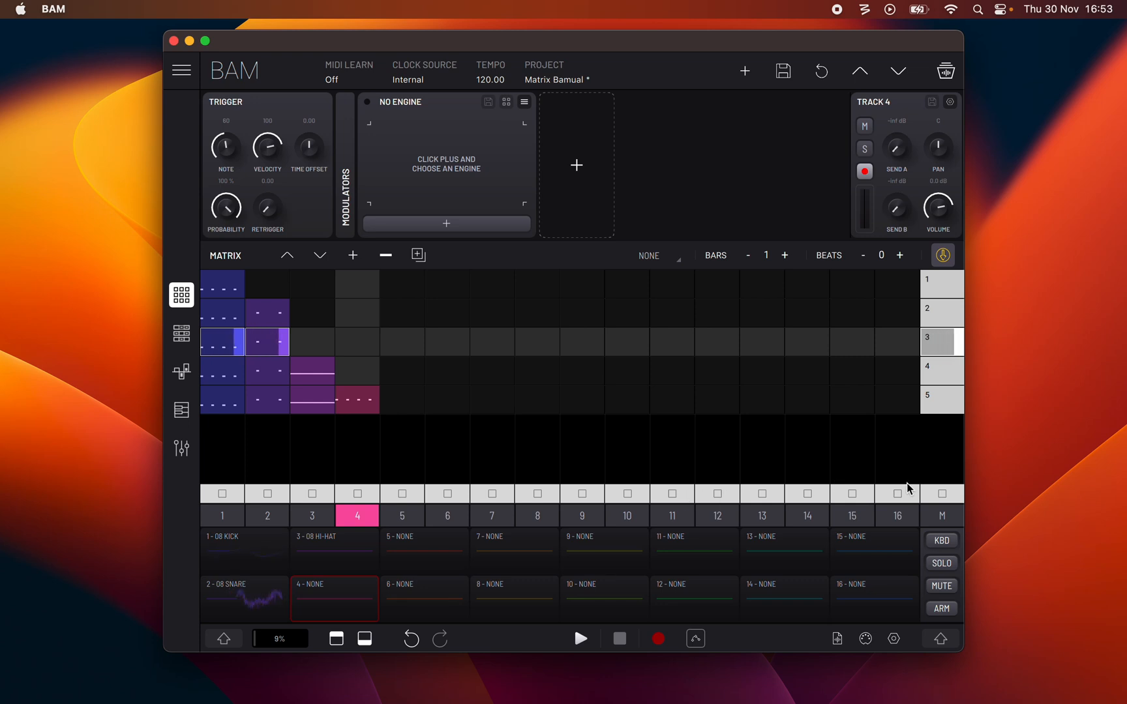
mouse_move(934, 493)
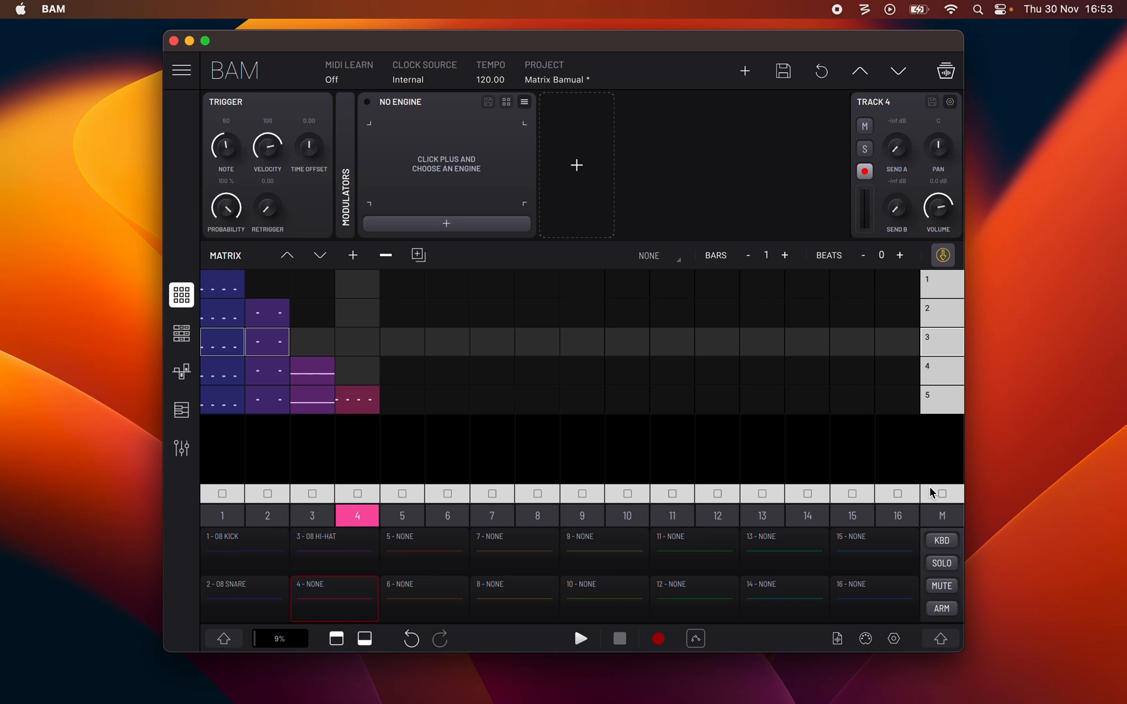
mouse_move(392, 353)
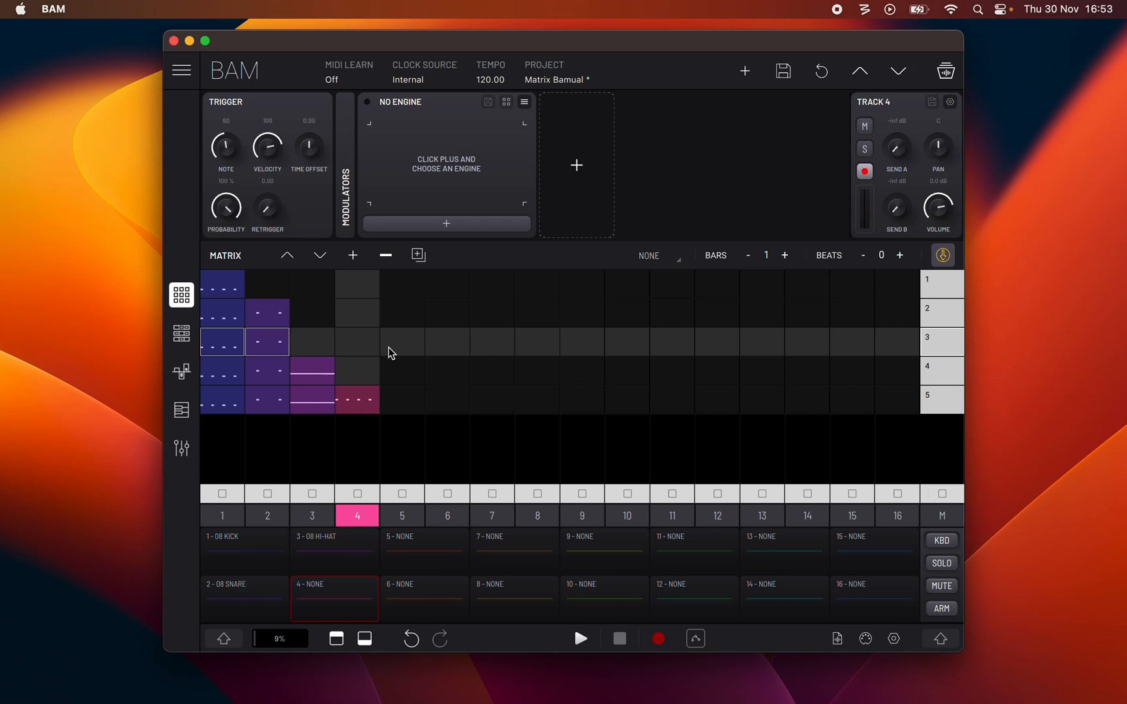
Open the Copy/Paste/Mute/Clear menu on the track 1 kick clip in scene 3
right_click(222, 341)
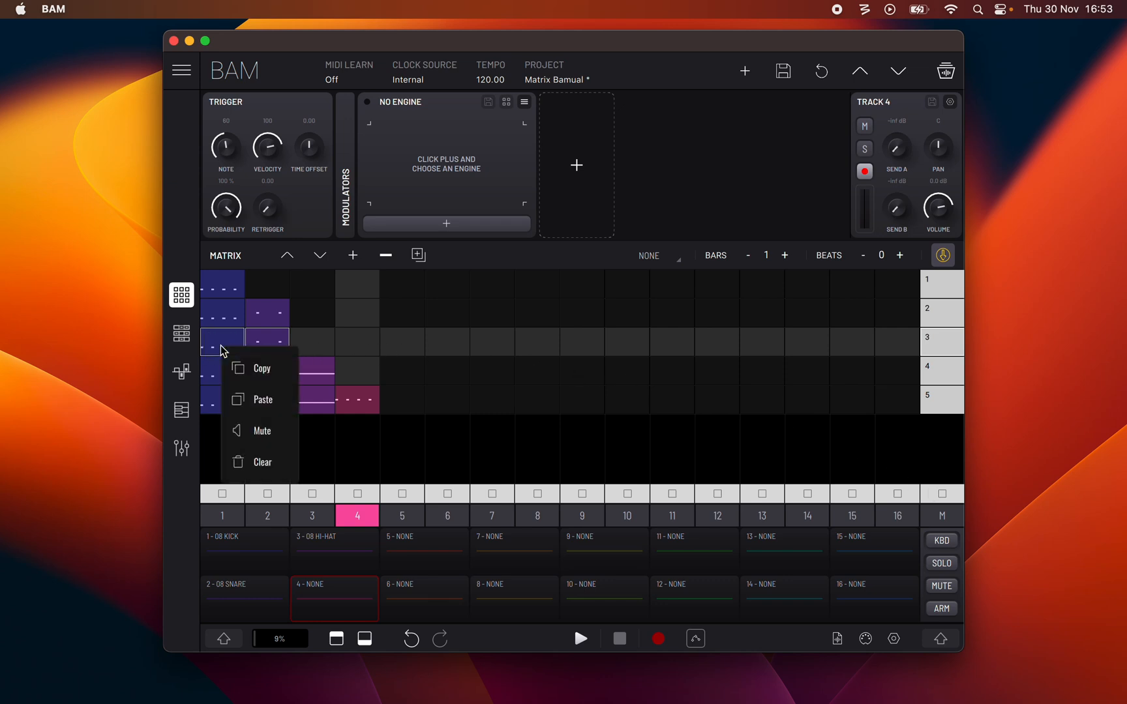
mouse_move(279, 378)
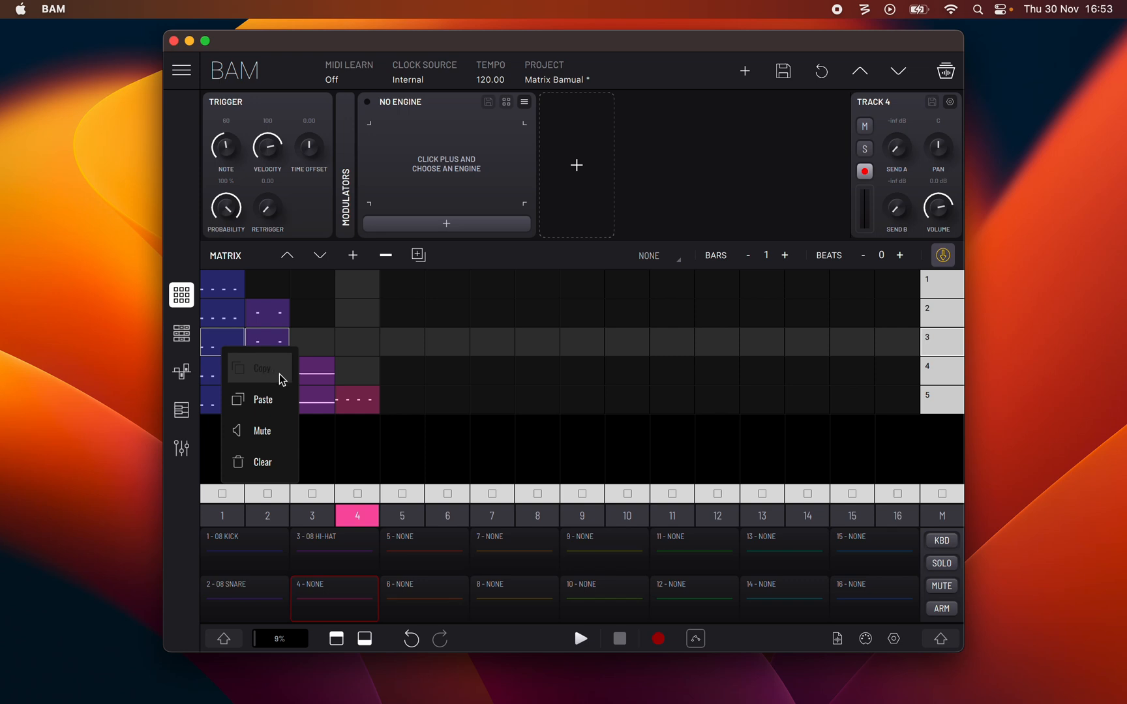
mouse_move(278, 433)
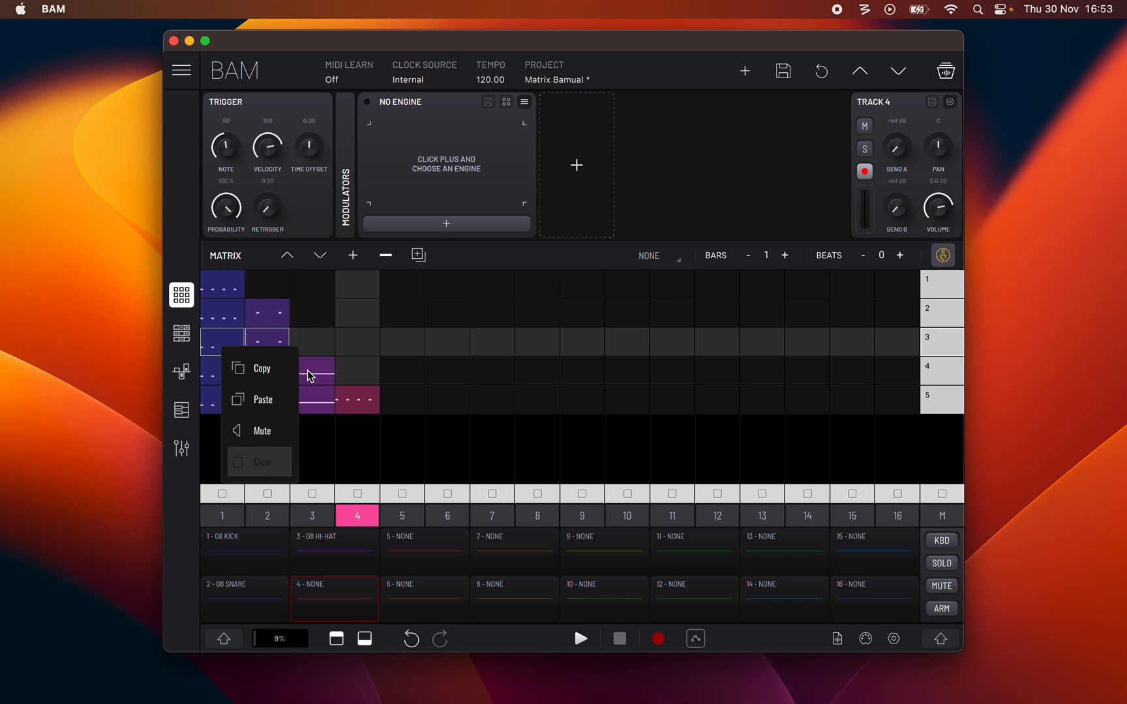
mouse_move(935, 347)
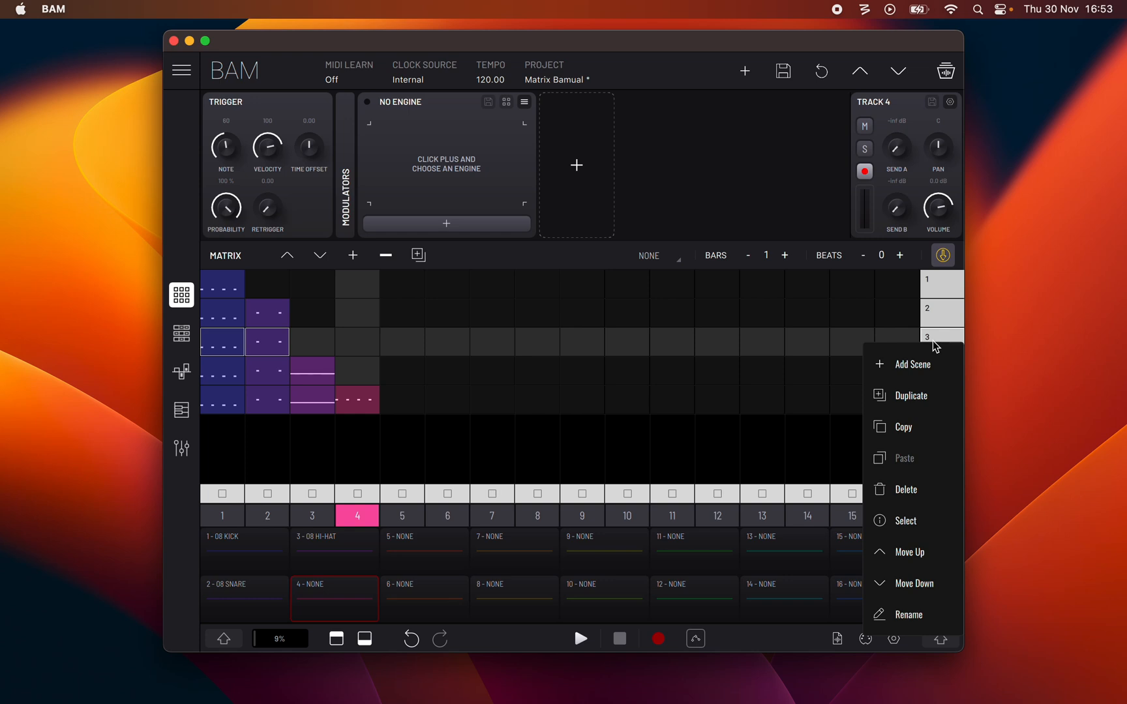
mouse_move(931, 376)
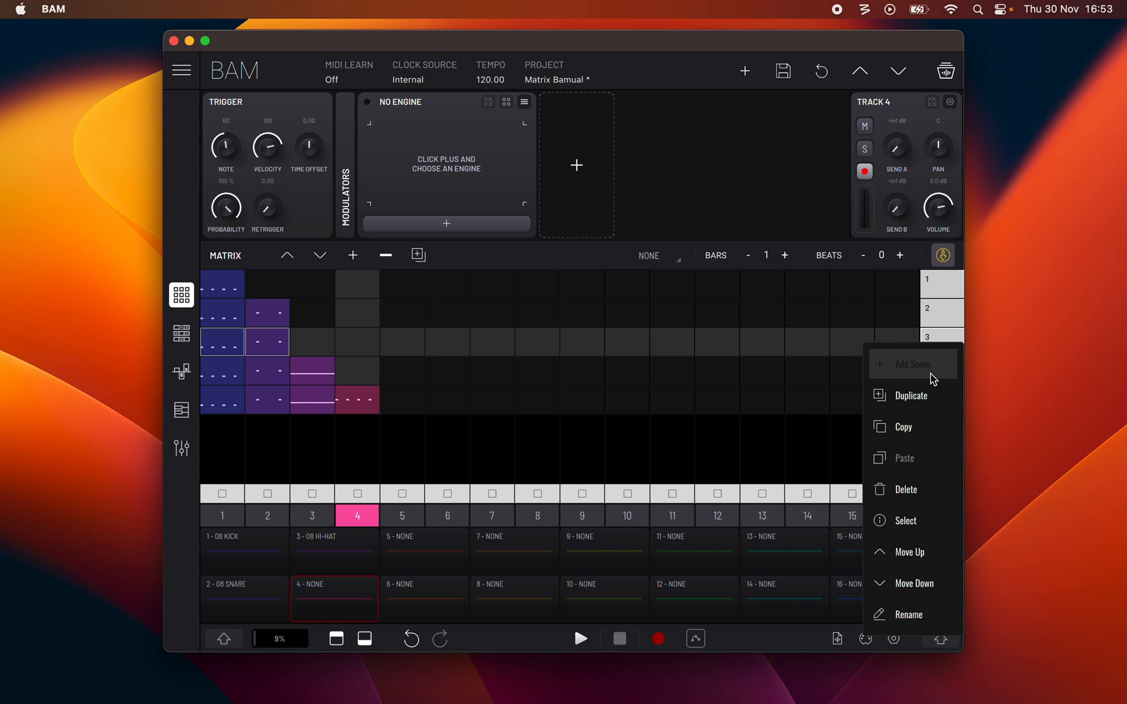
mouse_move(935, 432)
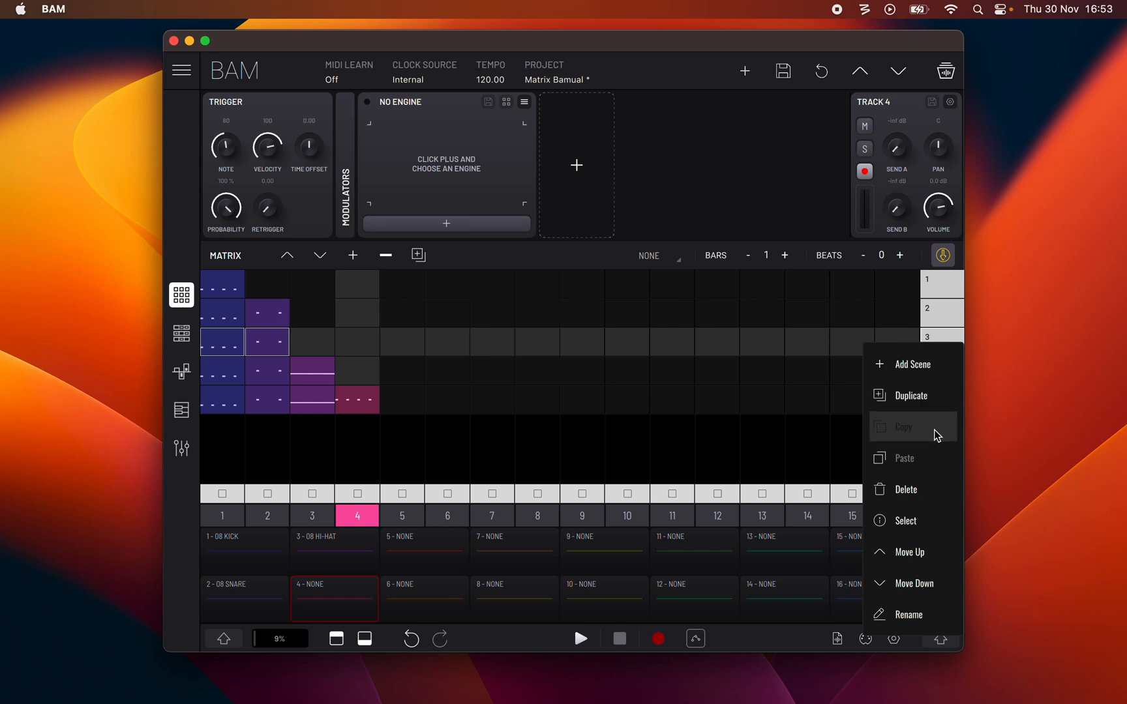
mouse_move(937, 530)
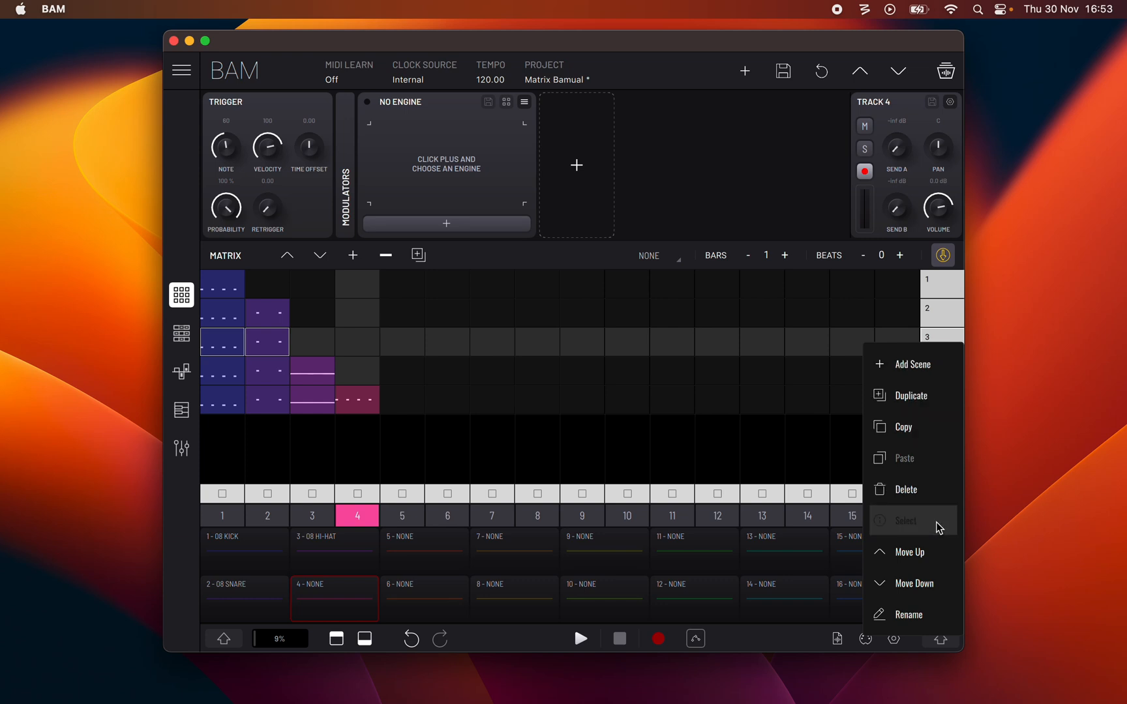
mouse_move(927, 614)
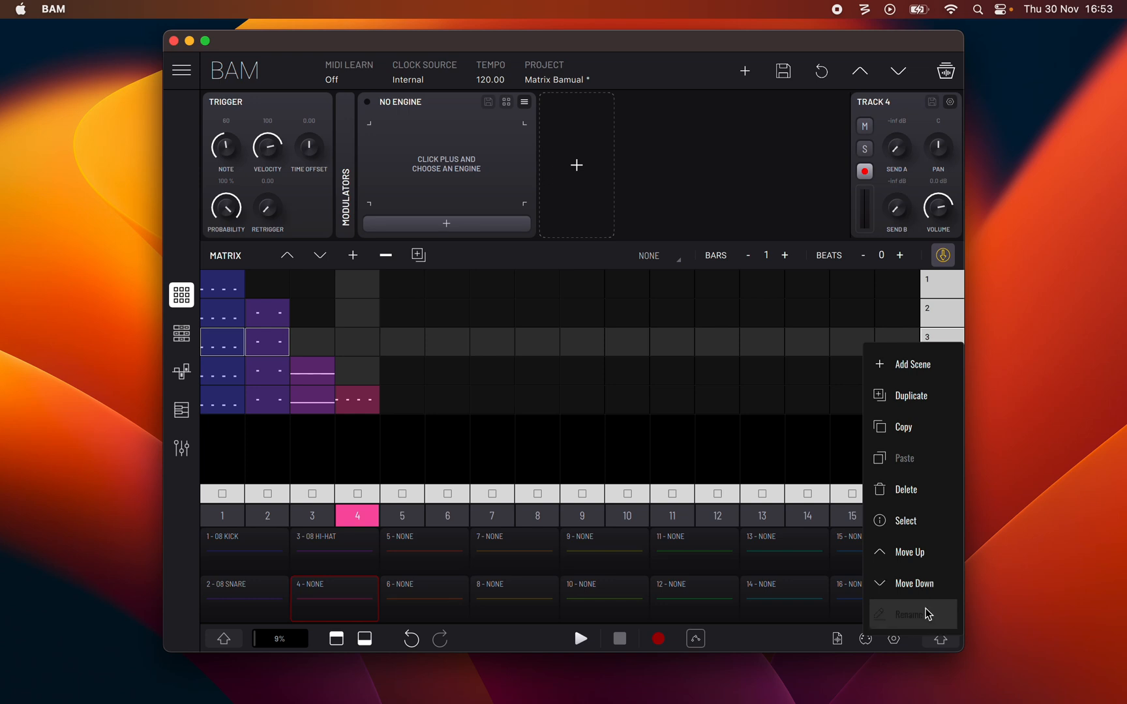
mouse_move(803, 372)
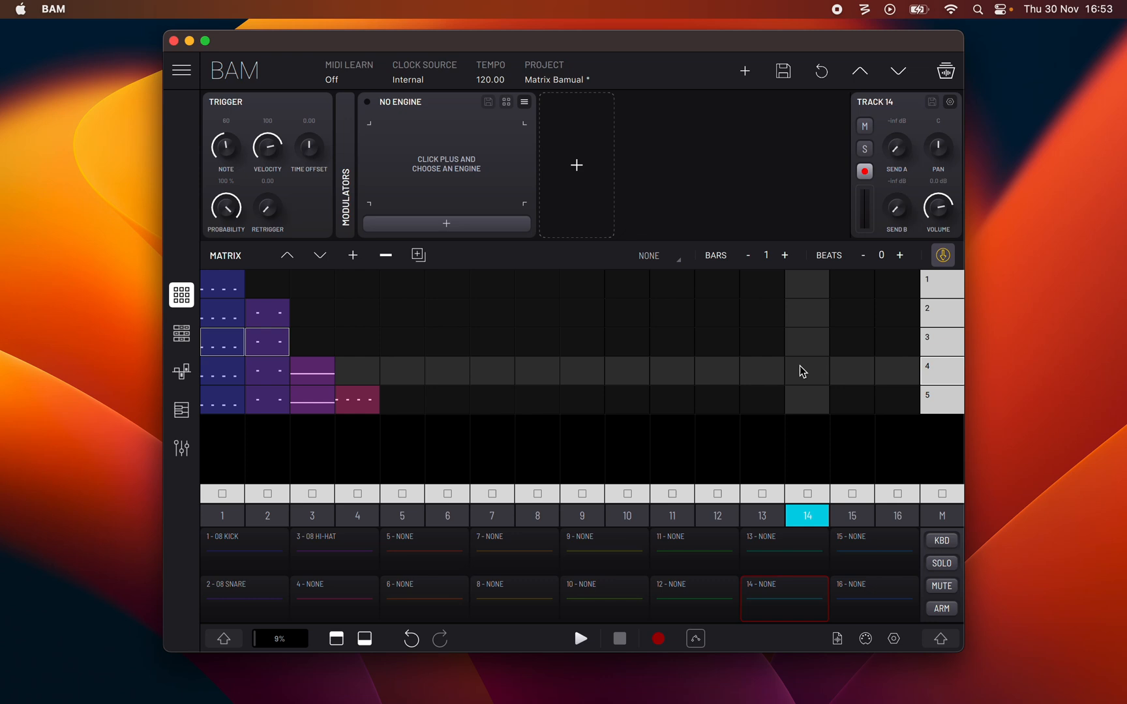
mouse_move(941, 340)
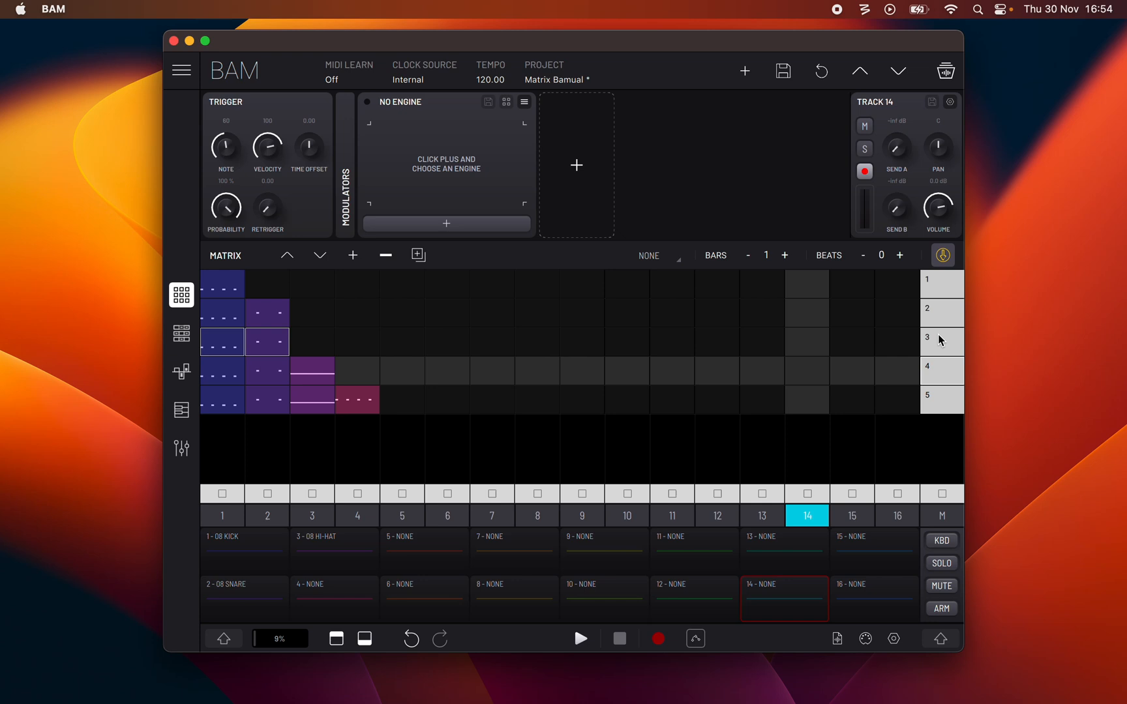
Select scene 3 for editing via an empty cell in its matrix row
click(851, 516)
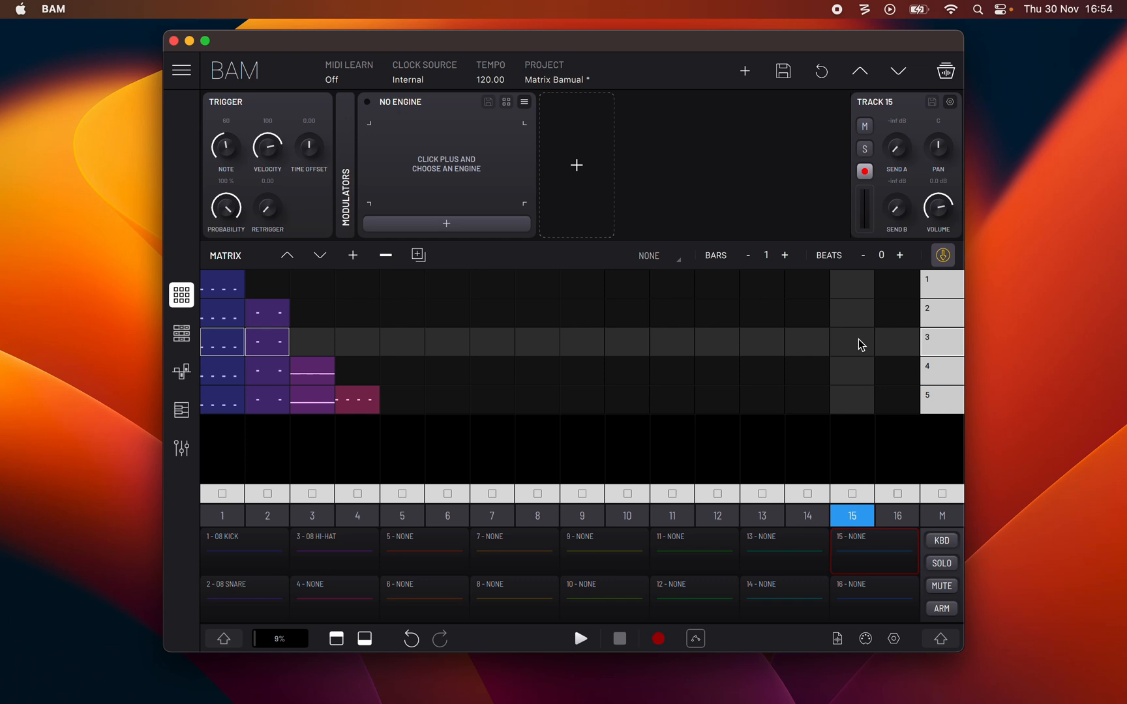
mouse_move(757, 263)
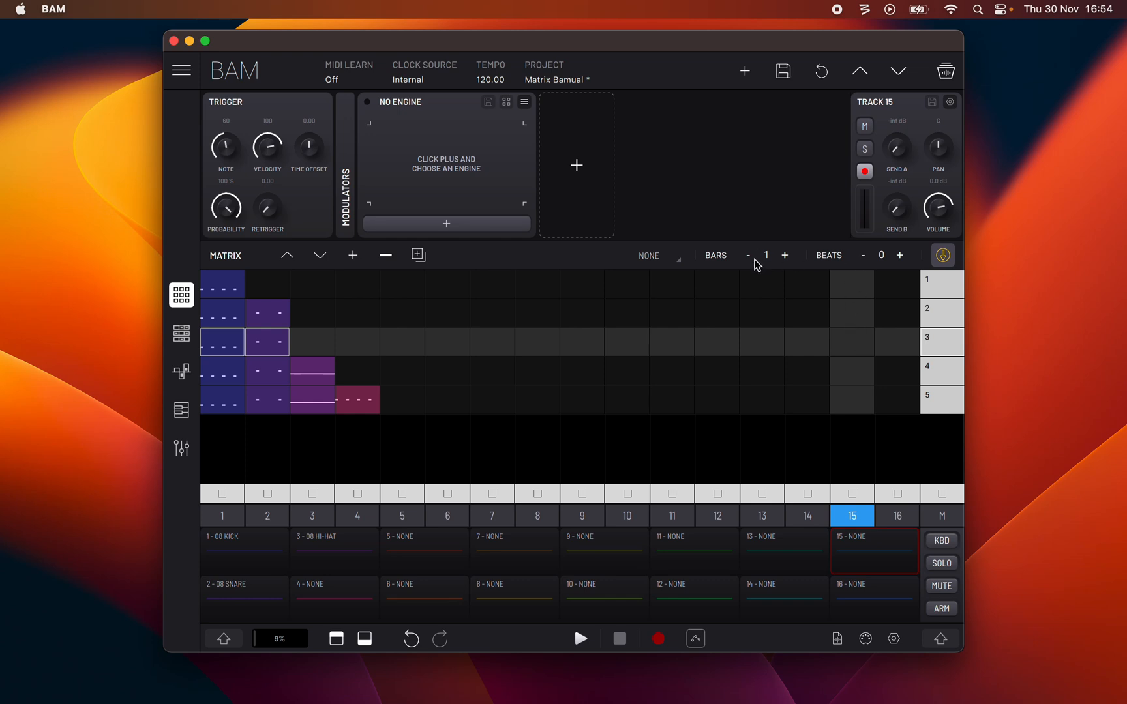
mouse_move(665, 265)
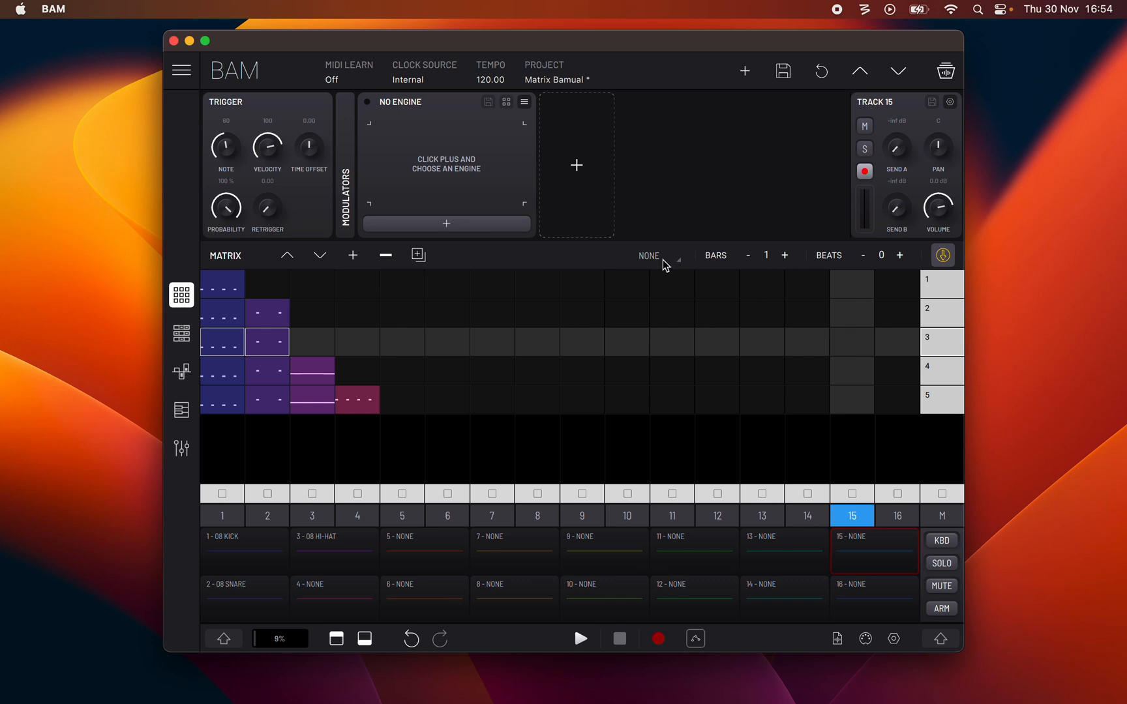
Choose NEXT as scene 3's follow action from the header dropdown
click(656, 255)
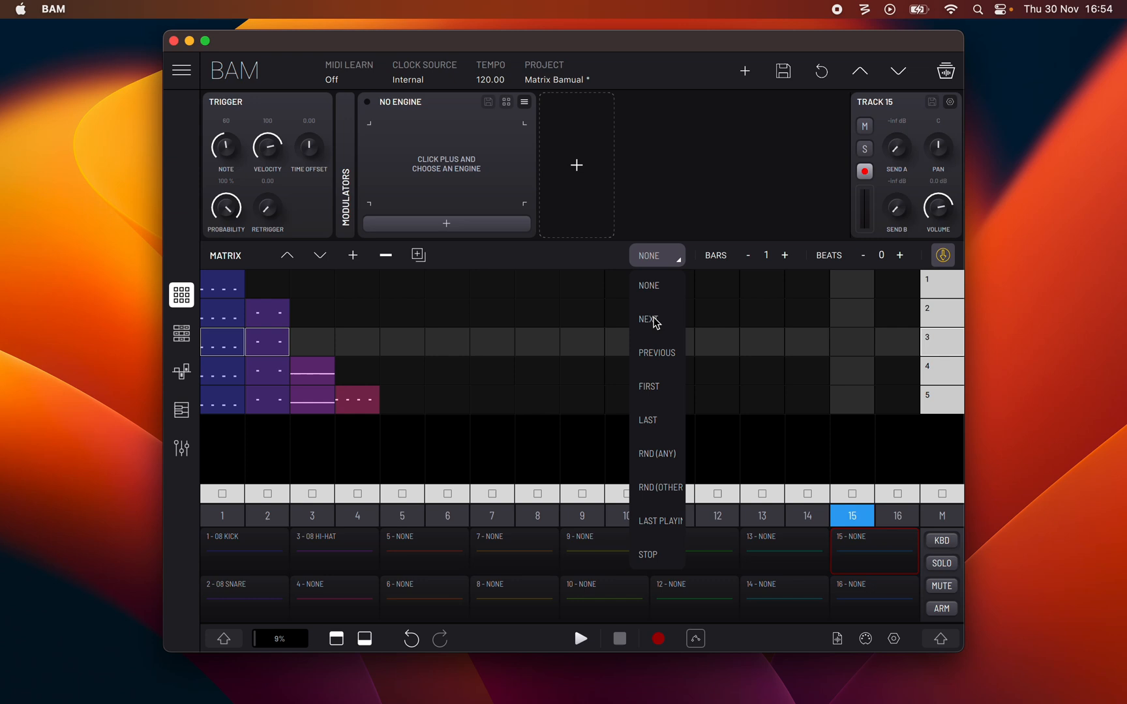
mouse_move(668, 508)
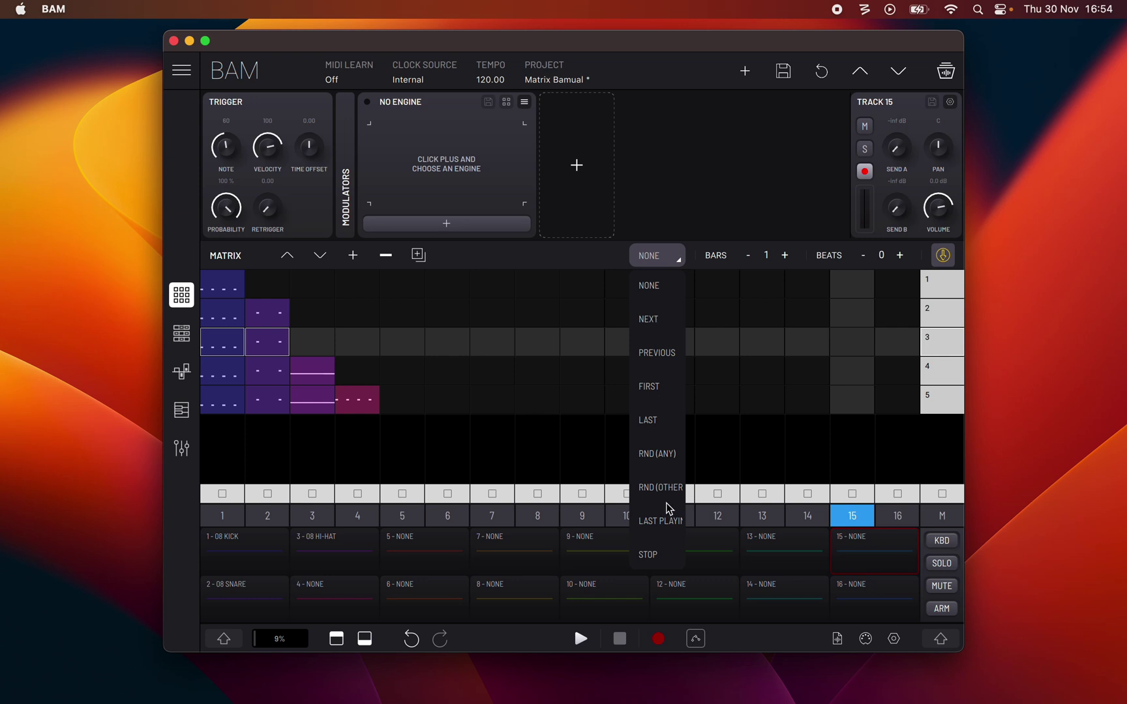
mouse_move(663, 326)
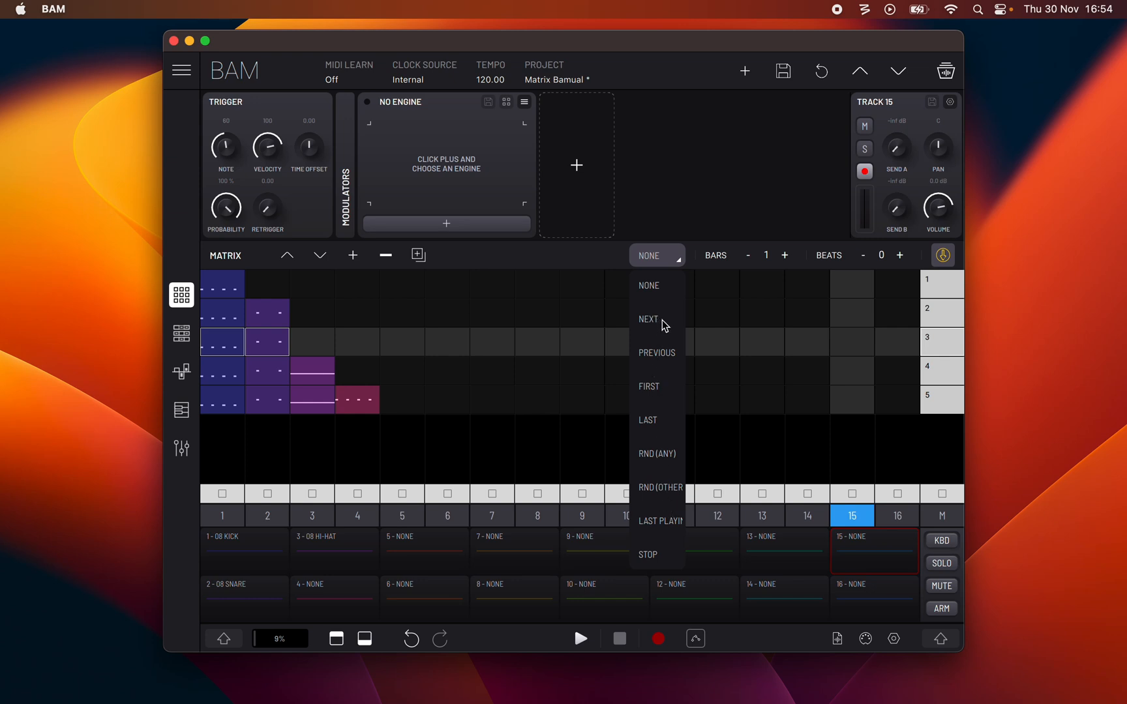
click(648, 319)
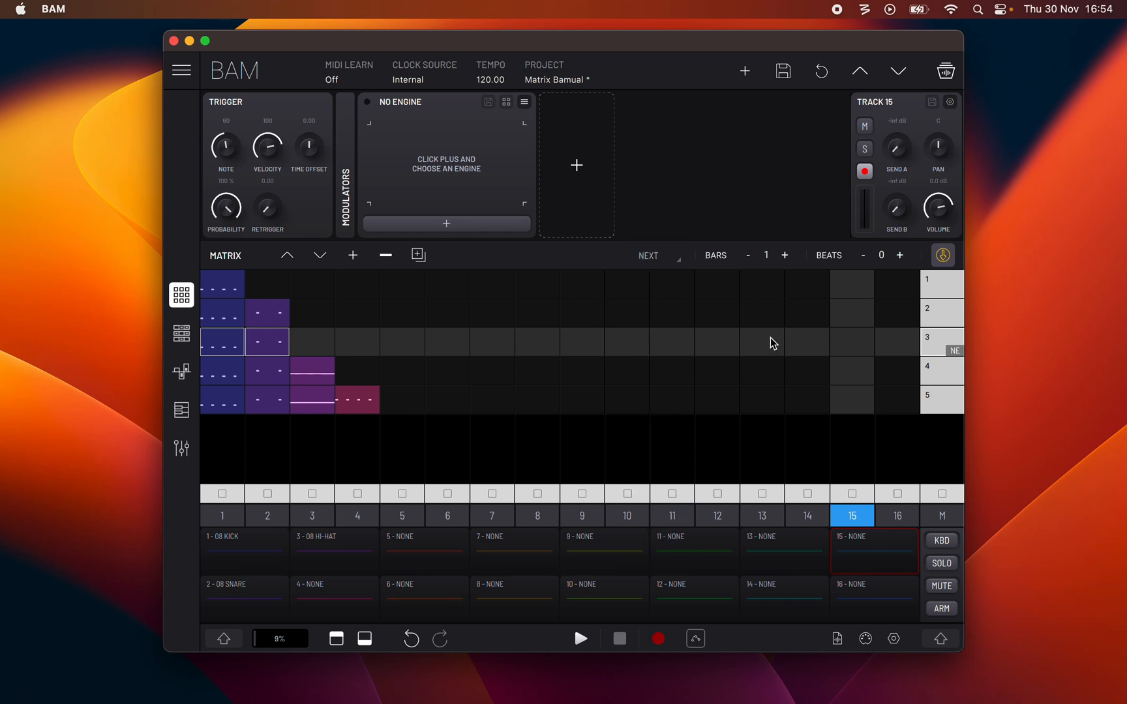
mouse_move(958, 359)
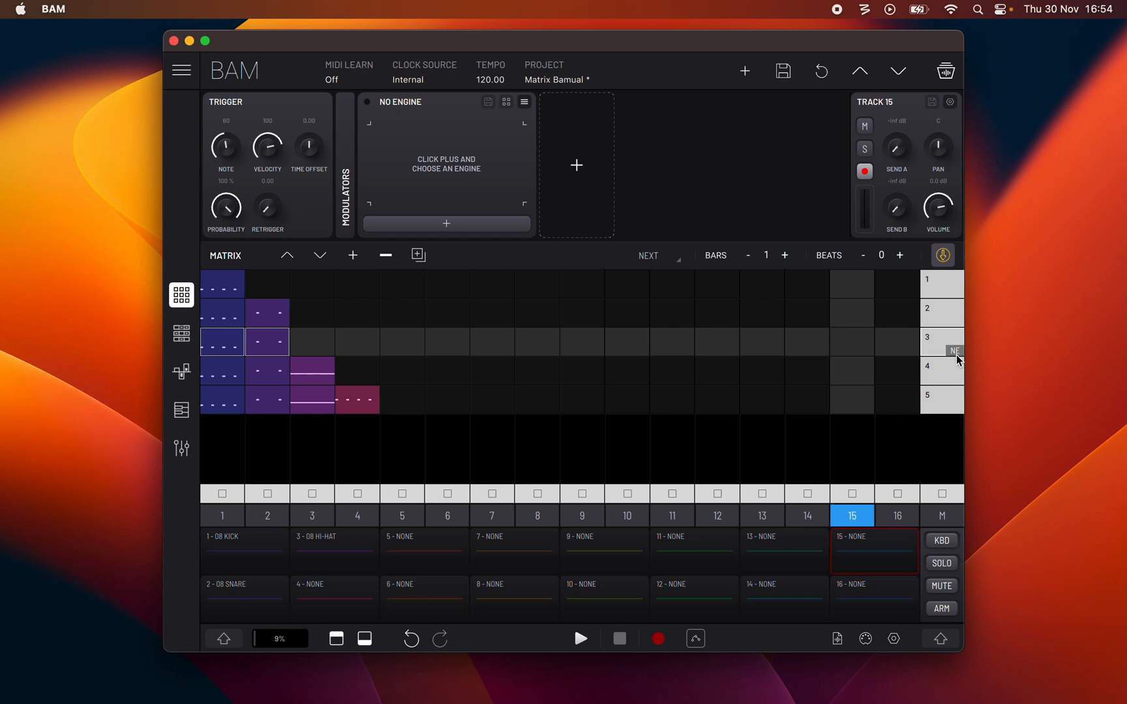
click(656, 255)
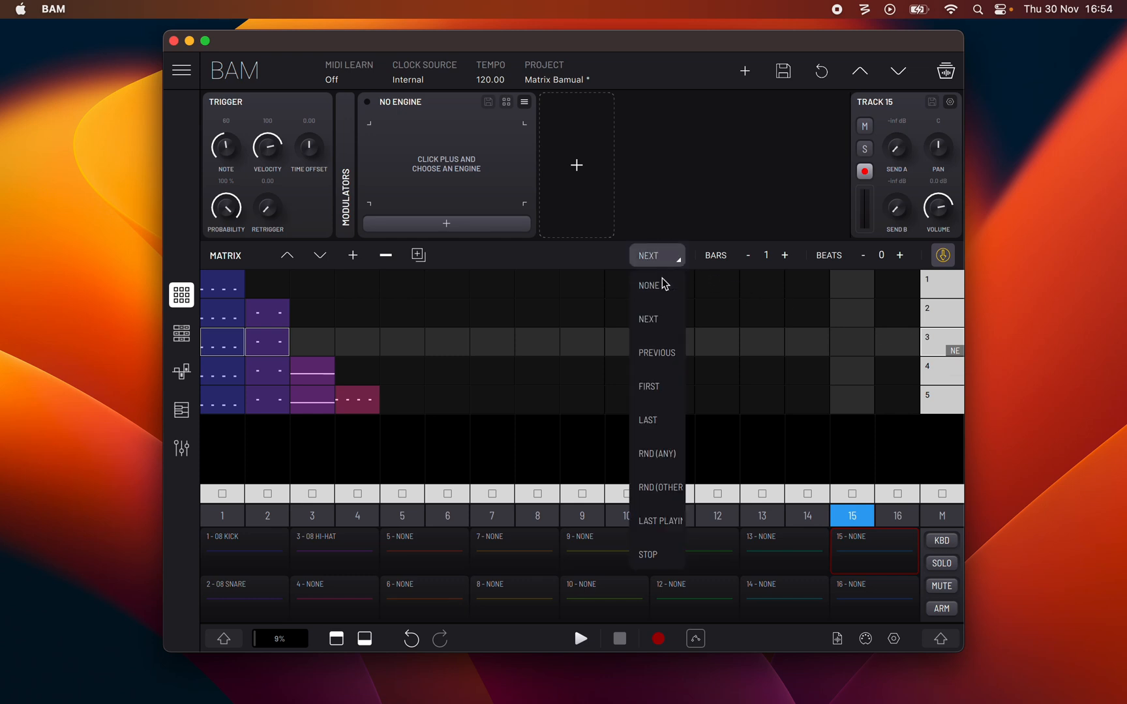
mouse_move(663, 329)
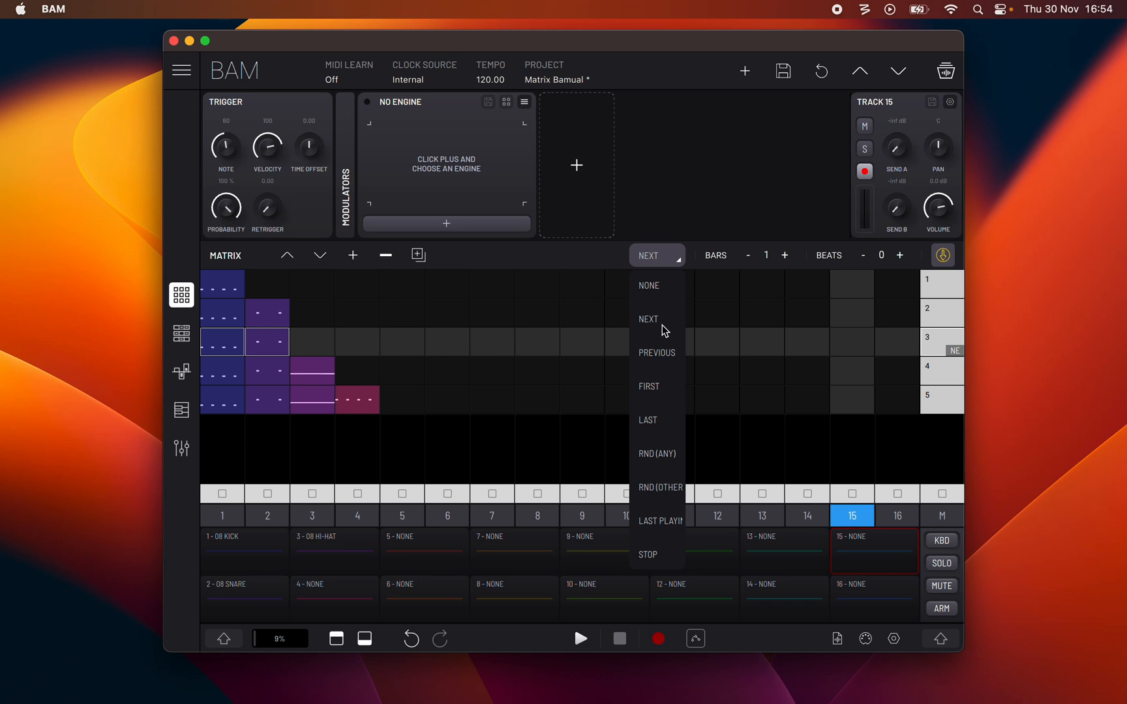
mouse_move(670, 366)
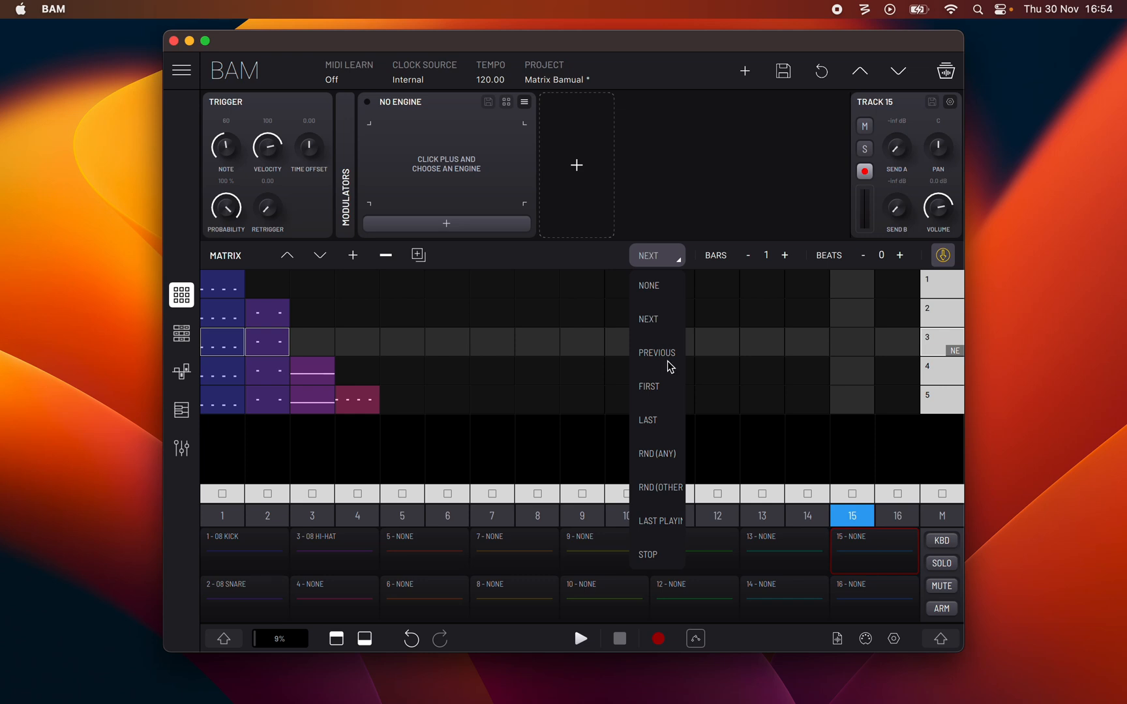
mouse_move(669, 398)
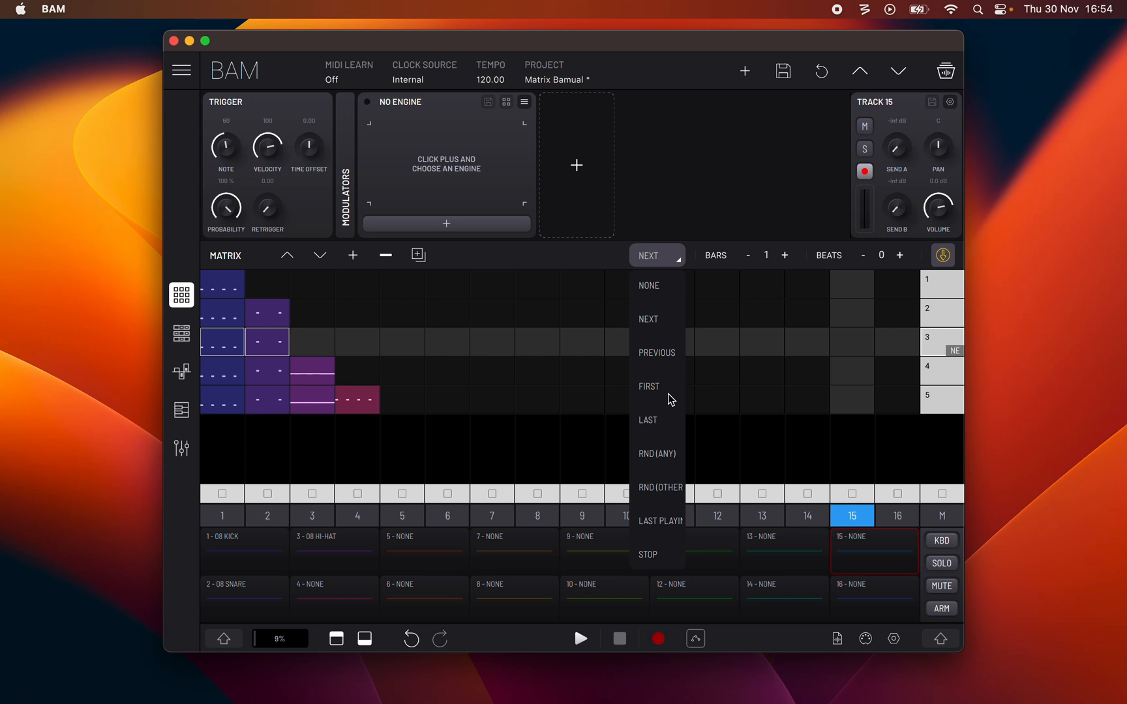
mouse_move(668, 415)
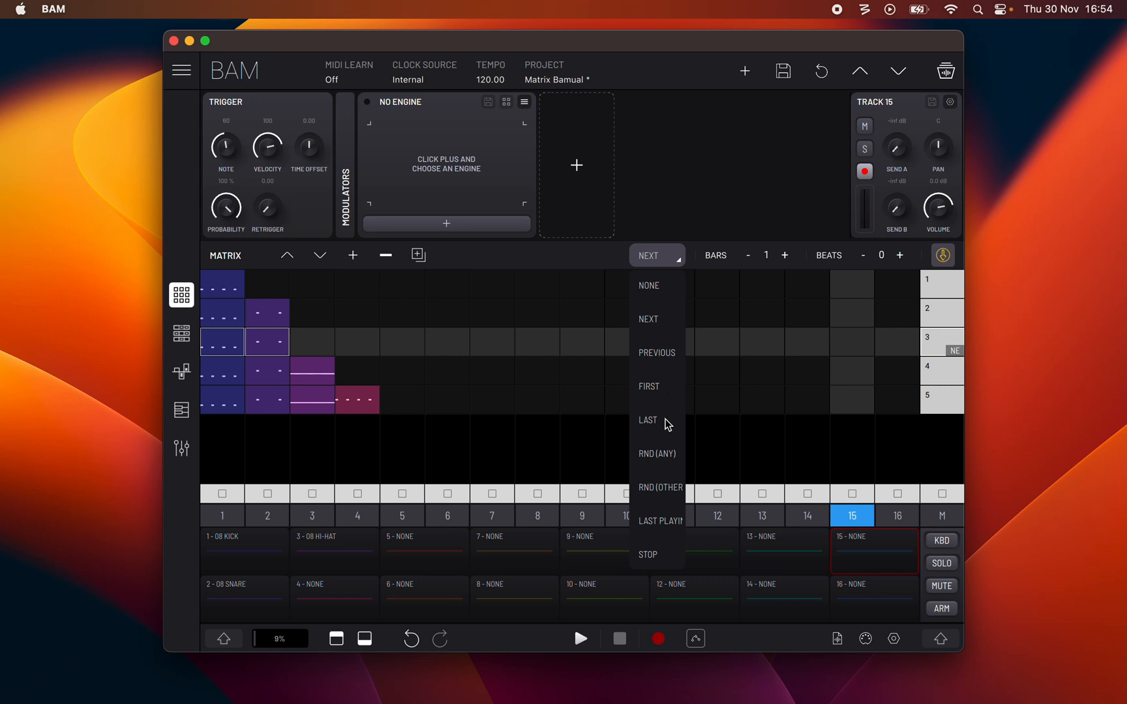
mouse_move(671, 465)
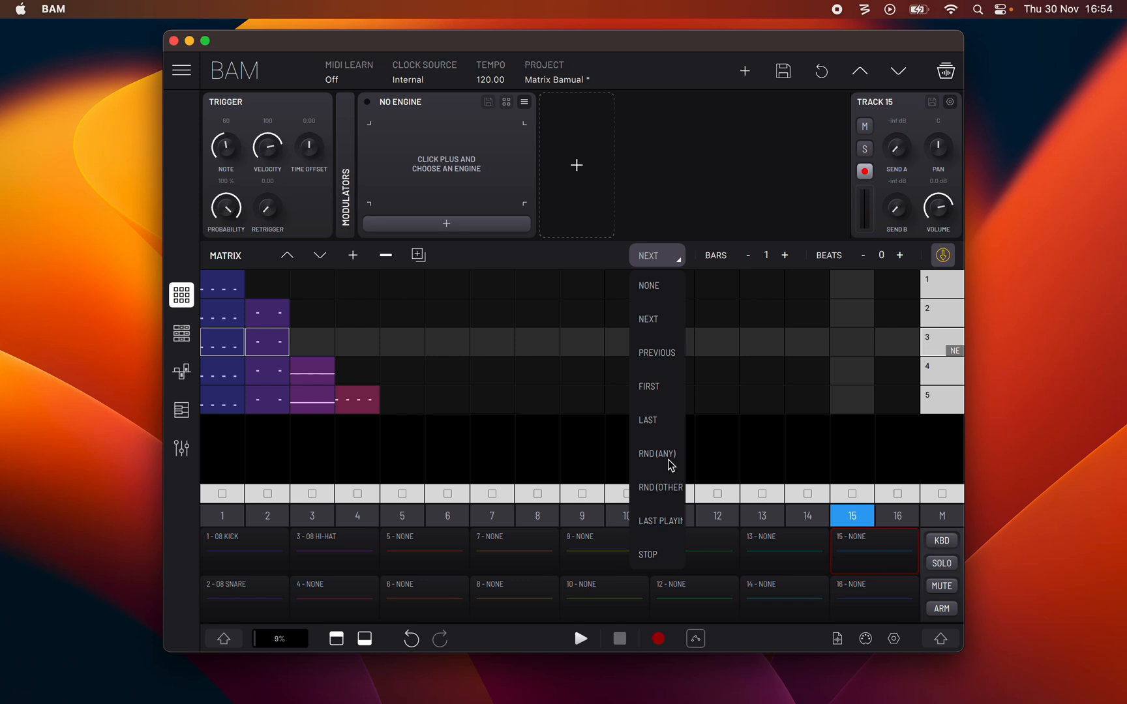
mouse_move(669, 498)
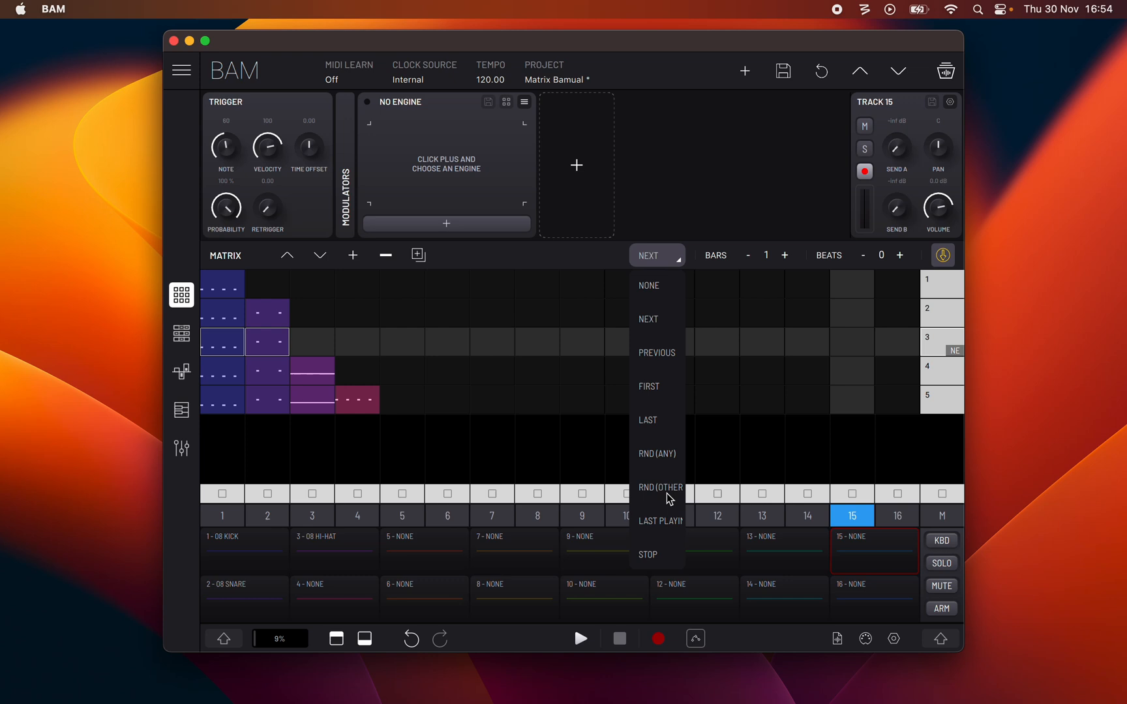
mouse_move(668, 528)
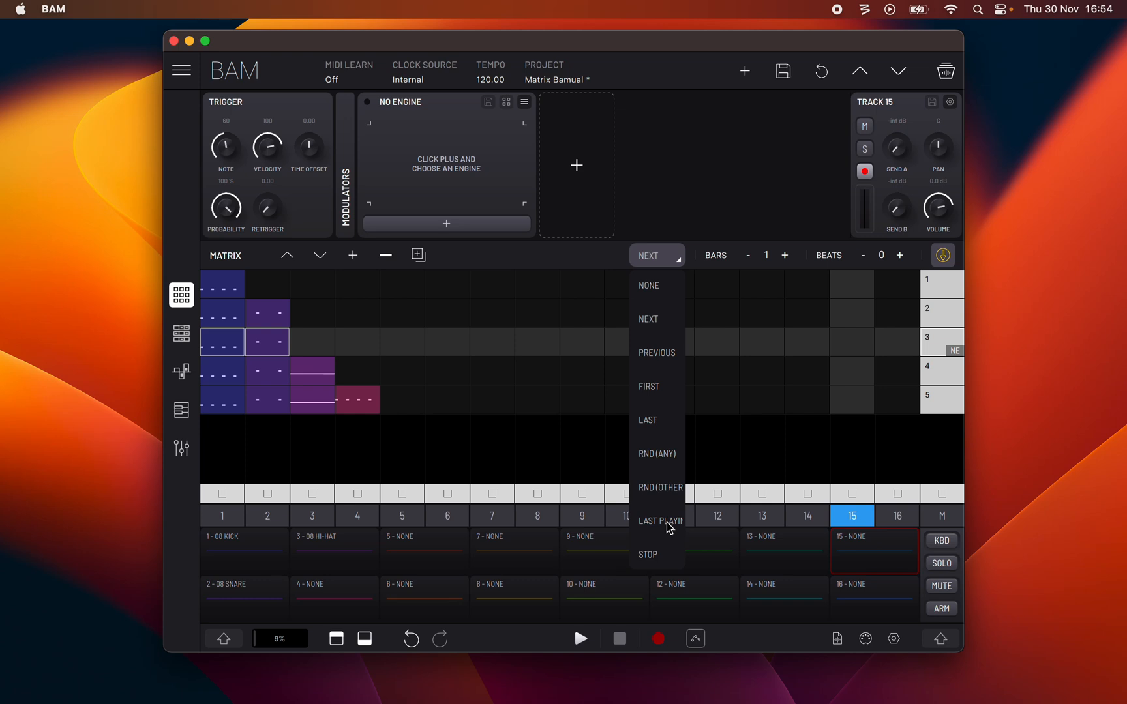
mouse_move(669, 555)
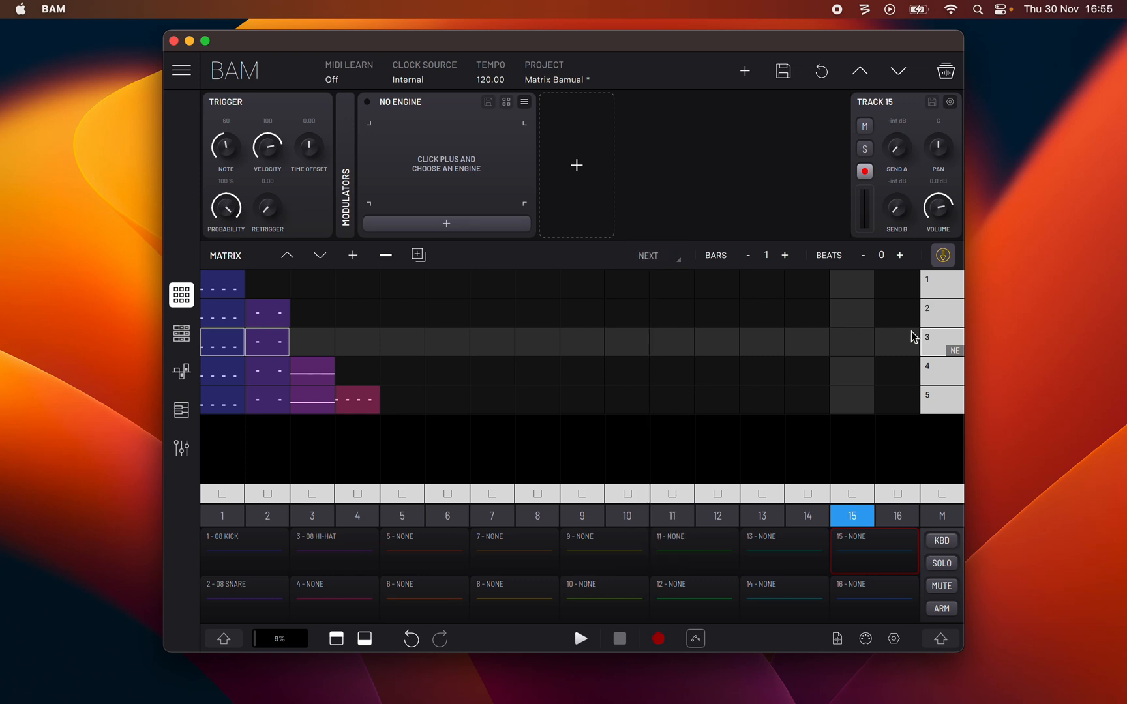
mouse_move(934, 344)
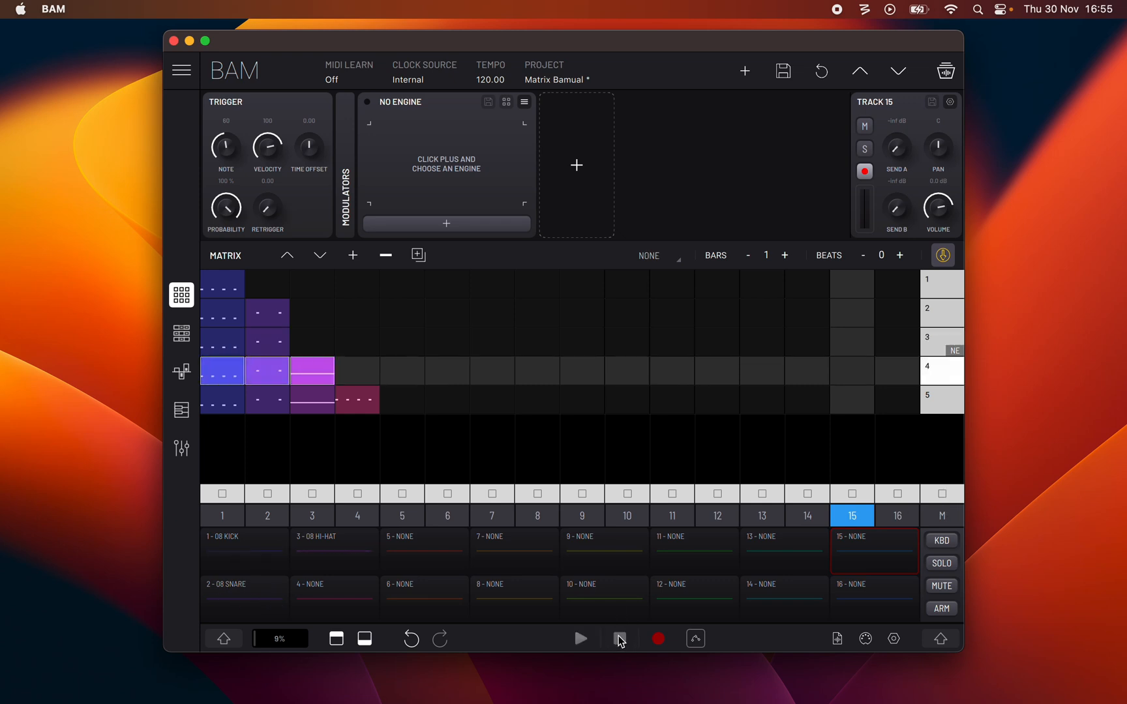
click(619, 639)
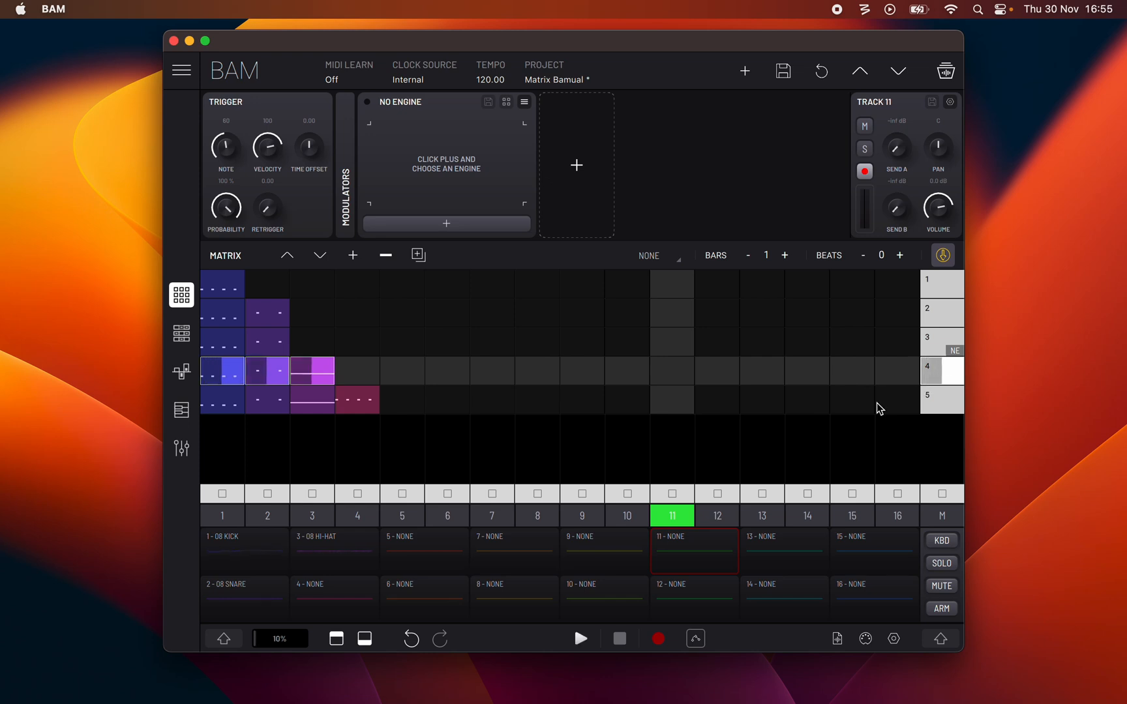
mouse_move(940, 384)
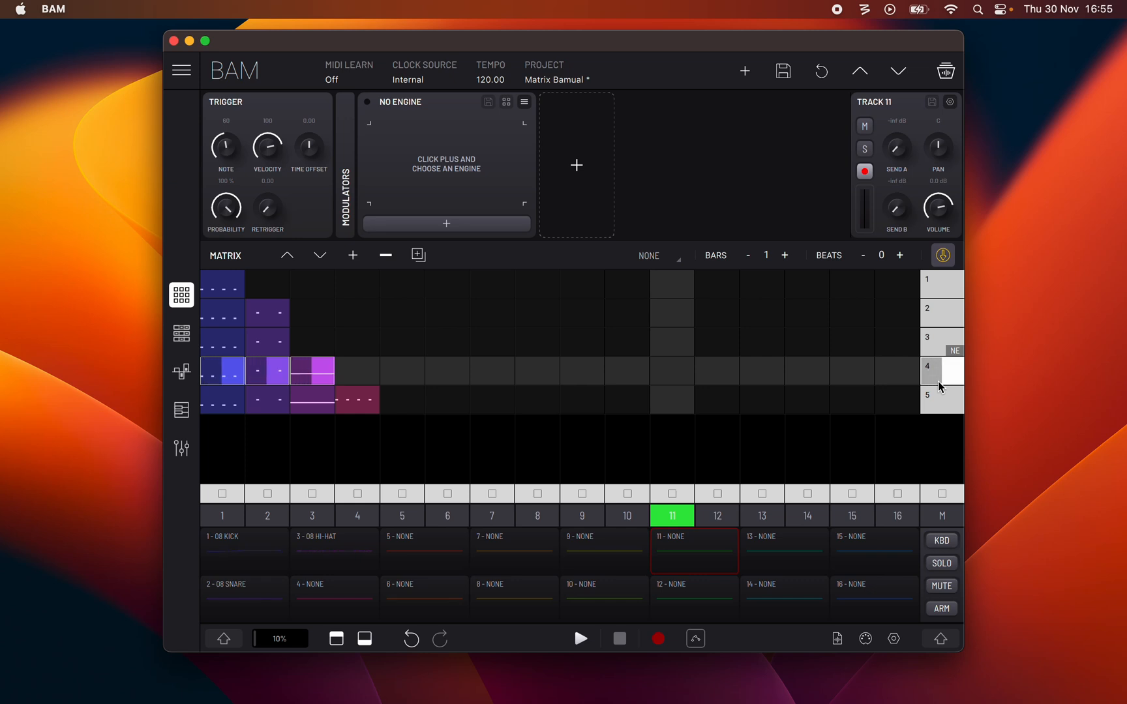
mouse_move(942, 498)
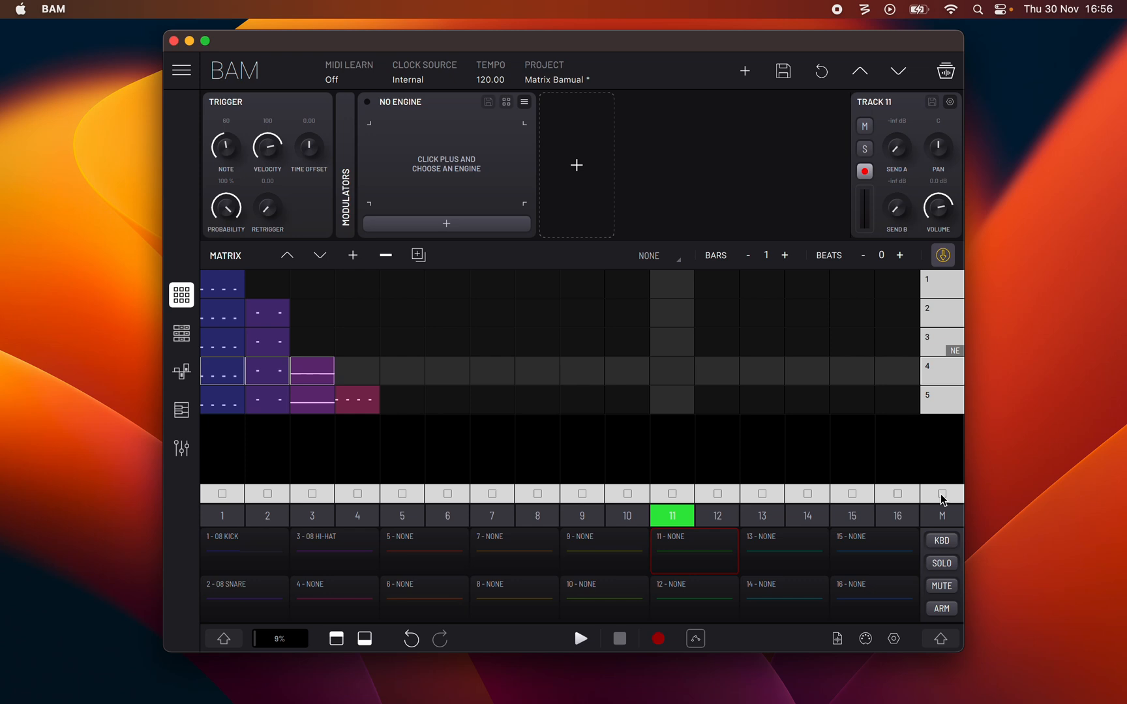
mouse_move(228, 349)
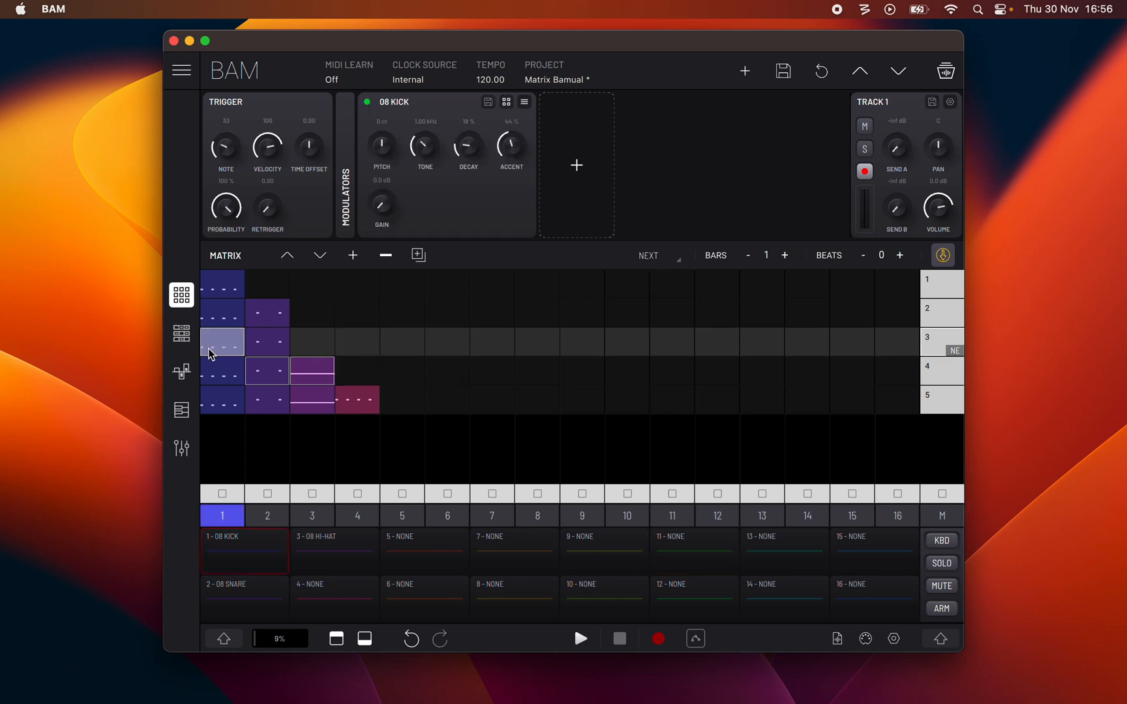
Launch the track 1 kick clip in scene 3 and let it follow into scene 4
click(222, 341)
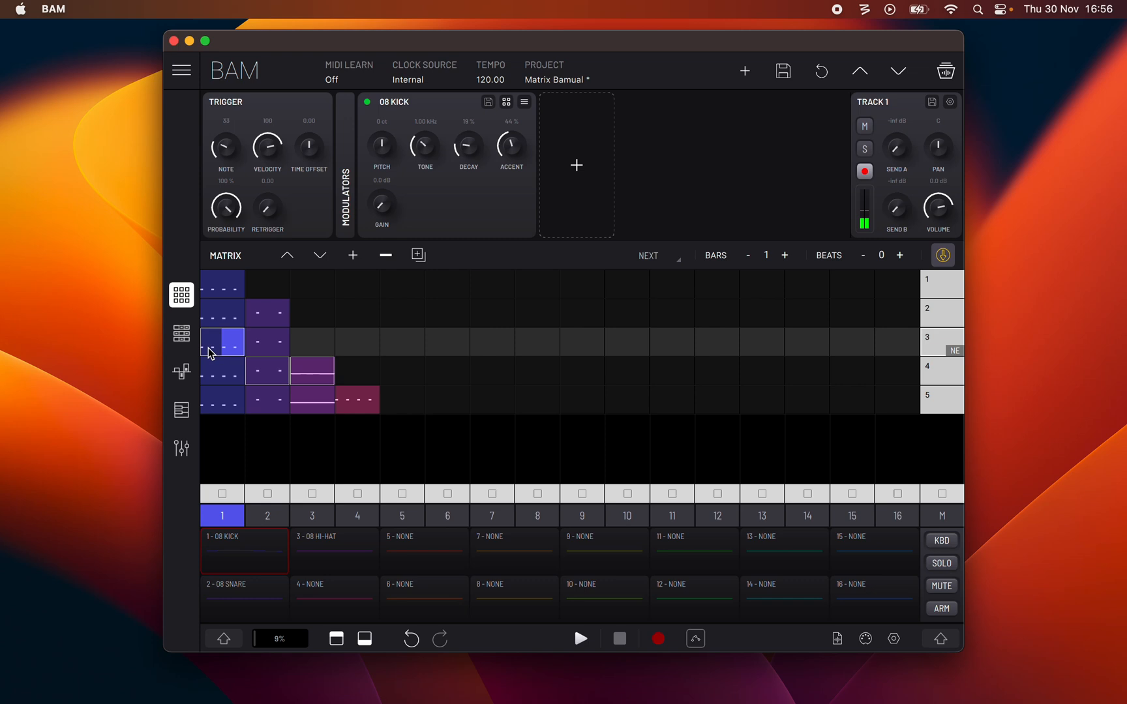
mouse_move(940, 365)
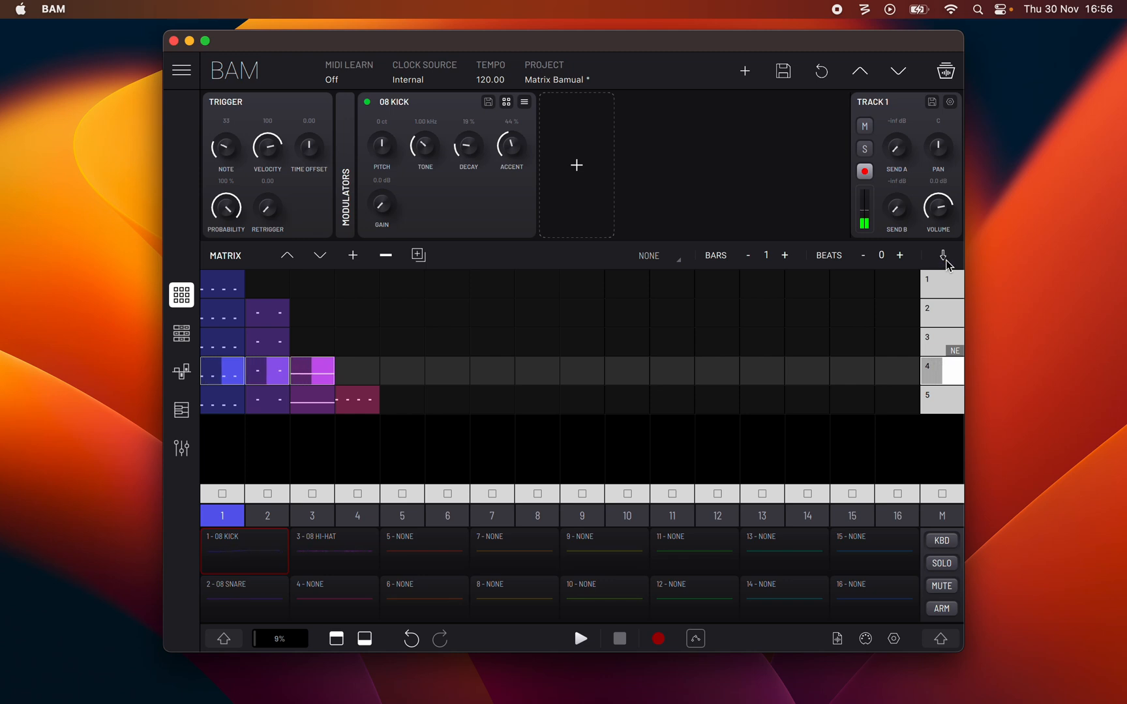
Stop the playing scene from the matrix header
click(944, 255)
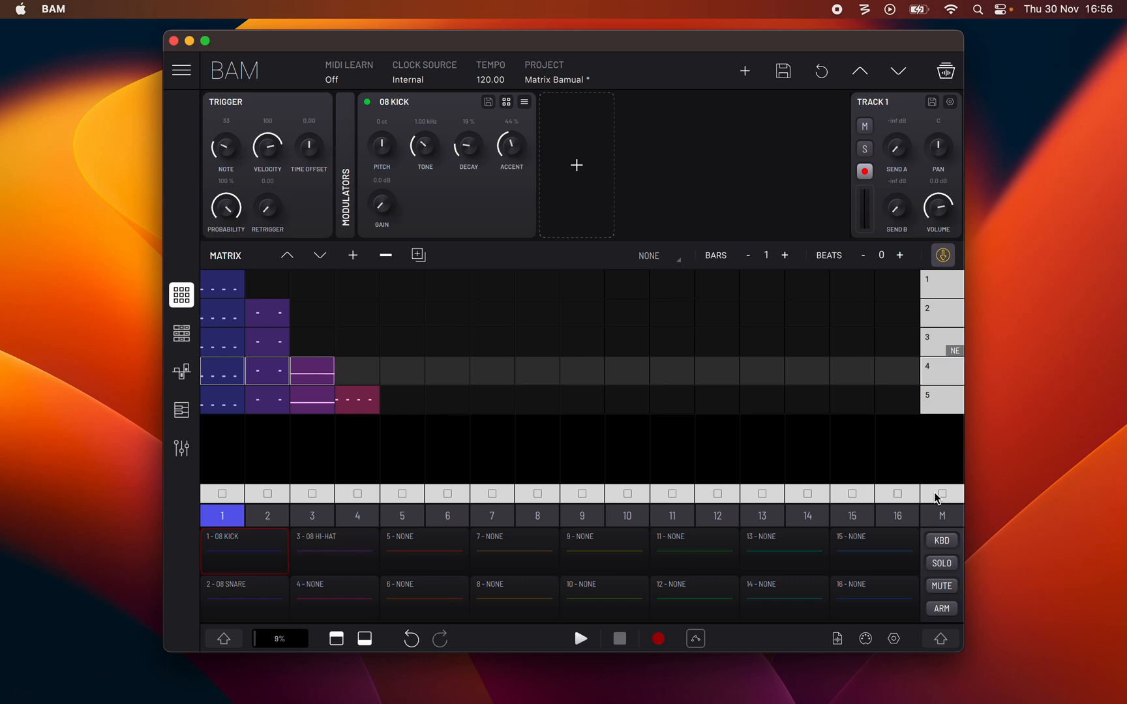
mouse_move(940, 654)
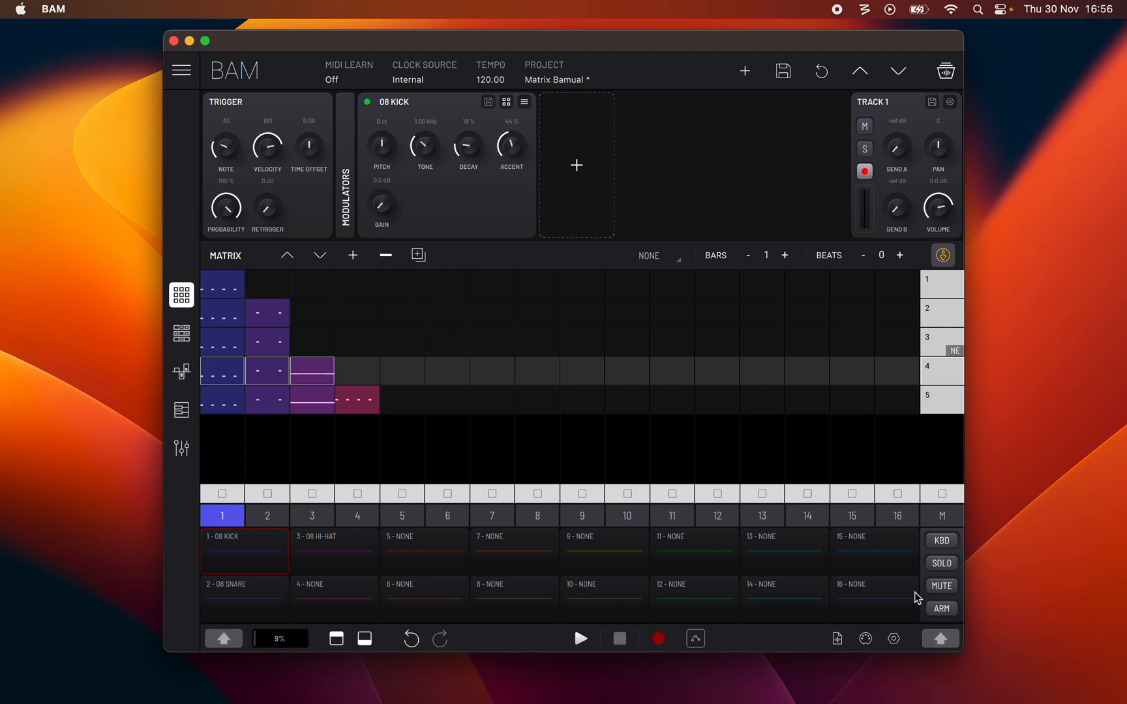
mouse_move(463, 406)
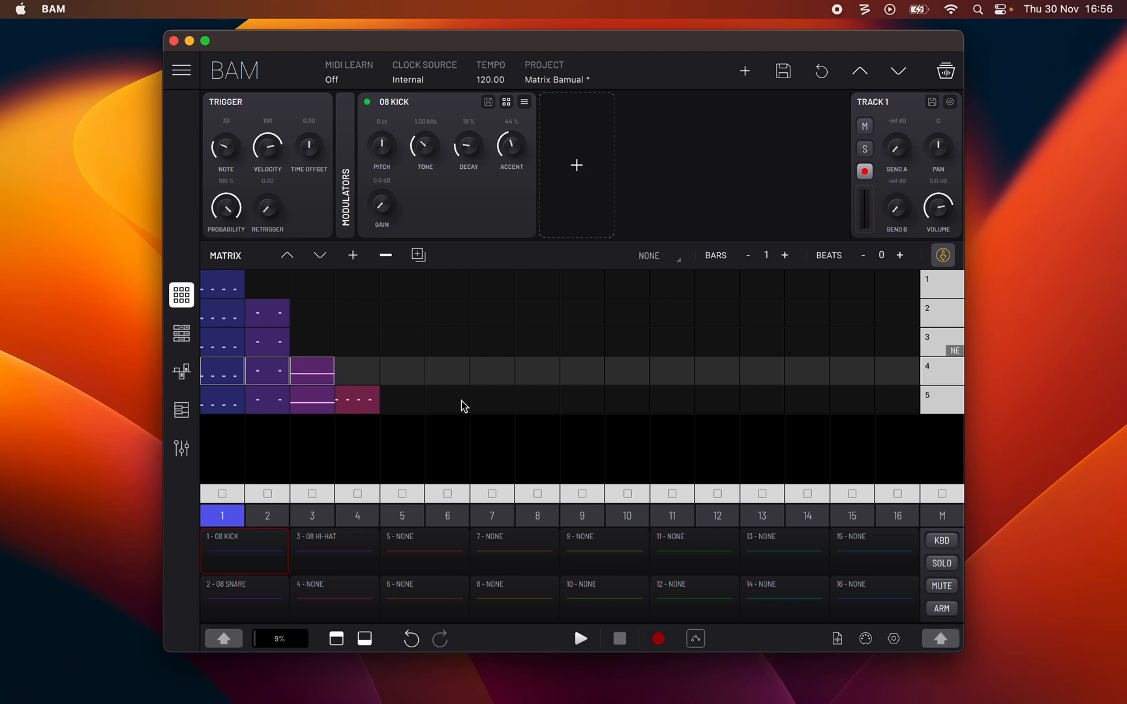
mouse_move(199, 668)
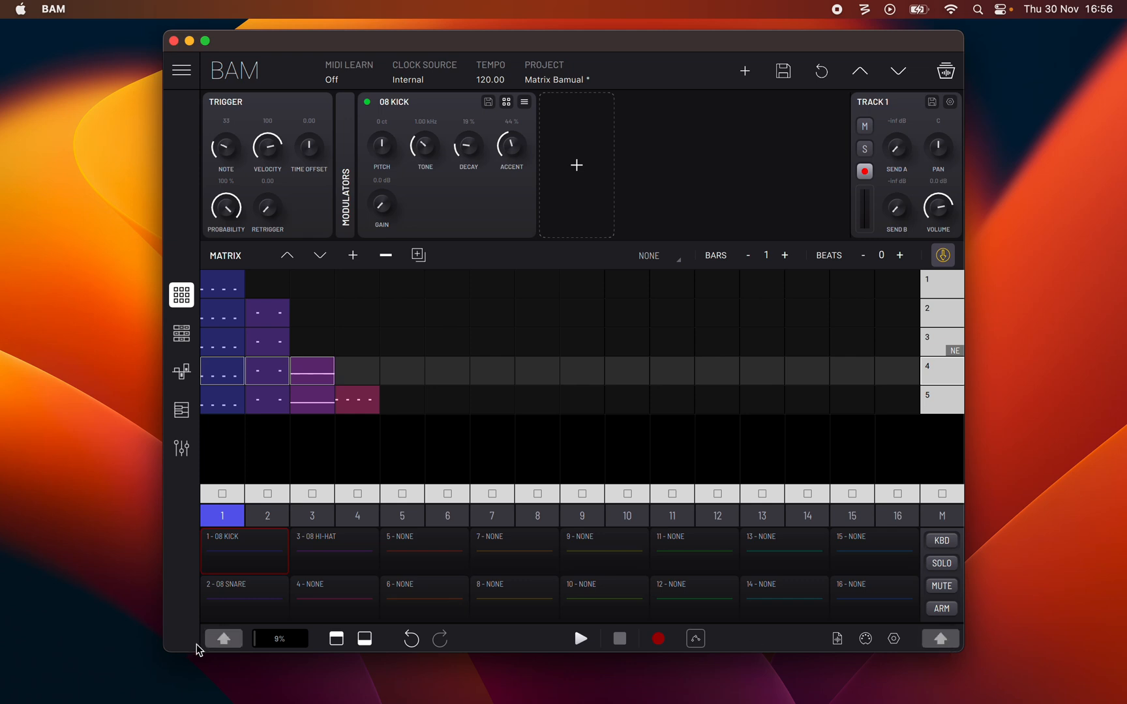
mouse_move(211, 660)
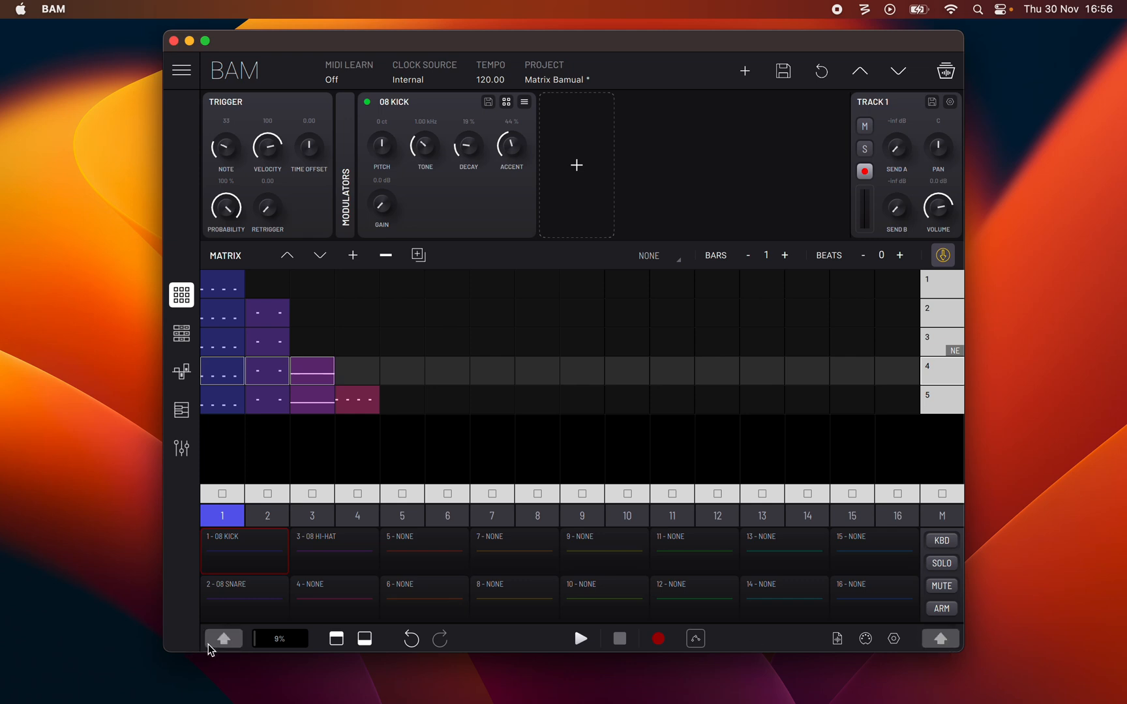
mouse_move(299, 425)
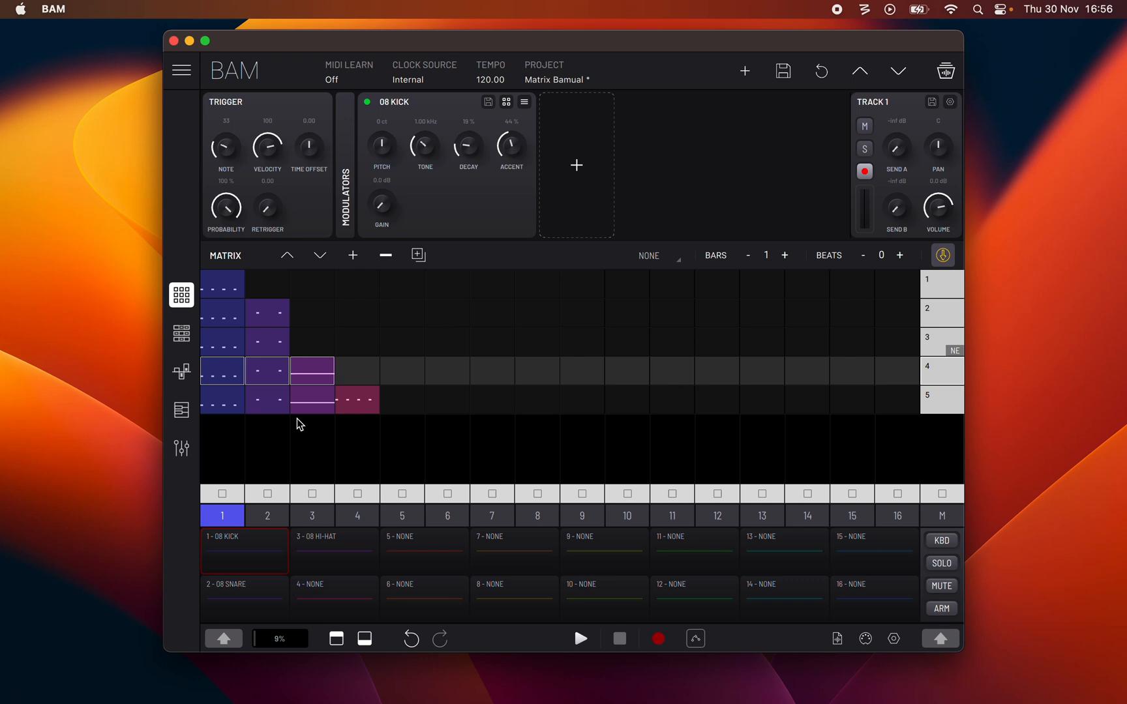